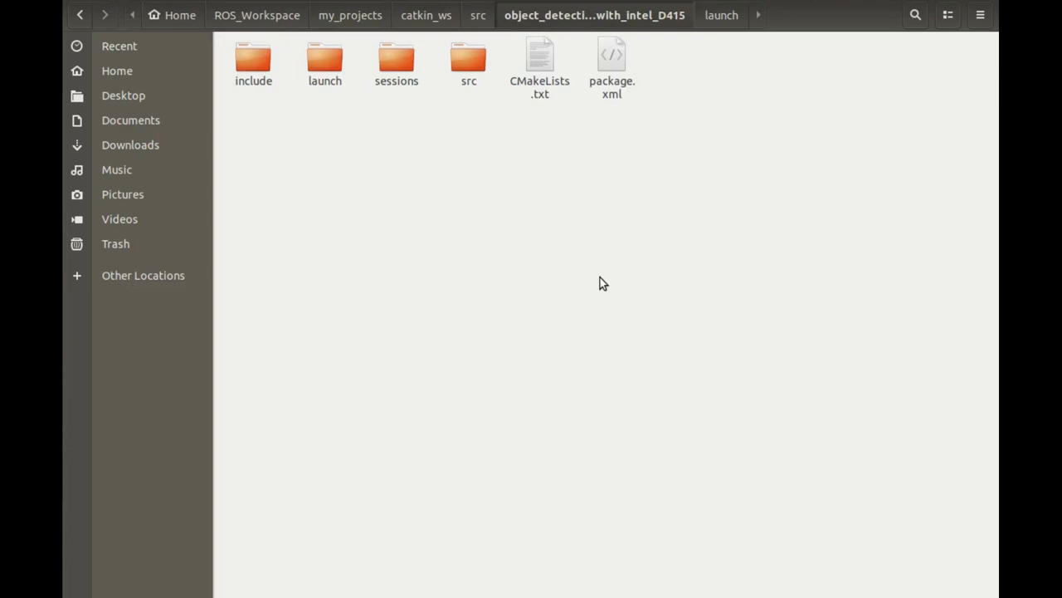
mouse_move(561, 297)
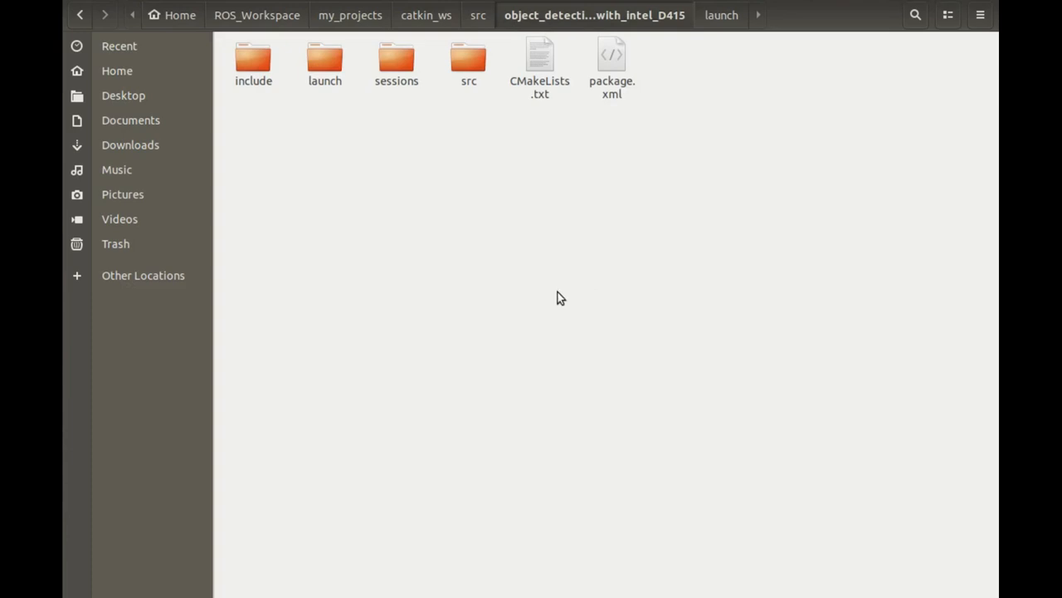
mouse_move(545, 16)
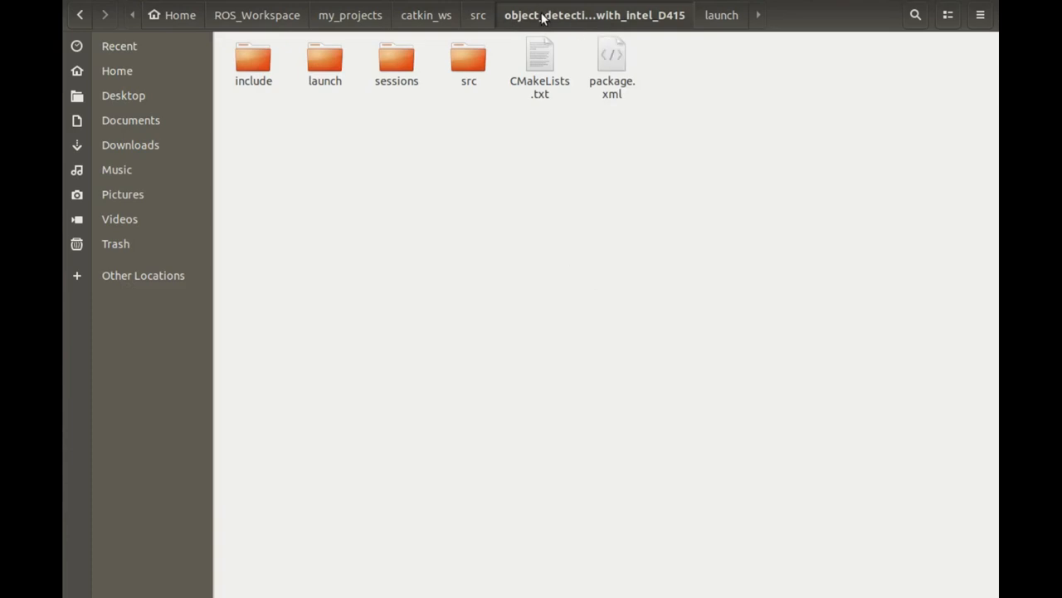
Step: Enter the launch folder and select object_detect_using_find2d_object.launch
left_click(326, 63)
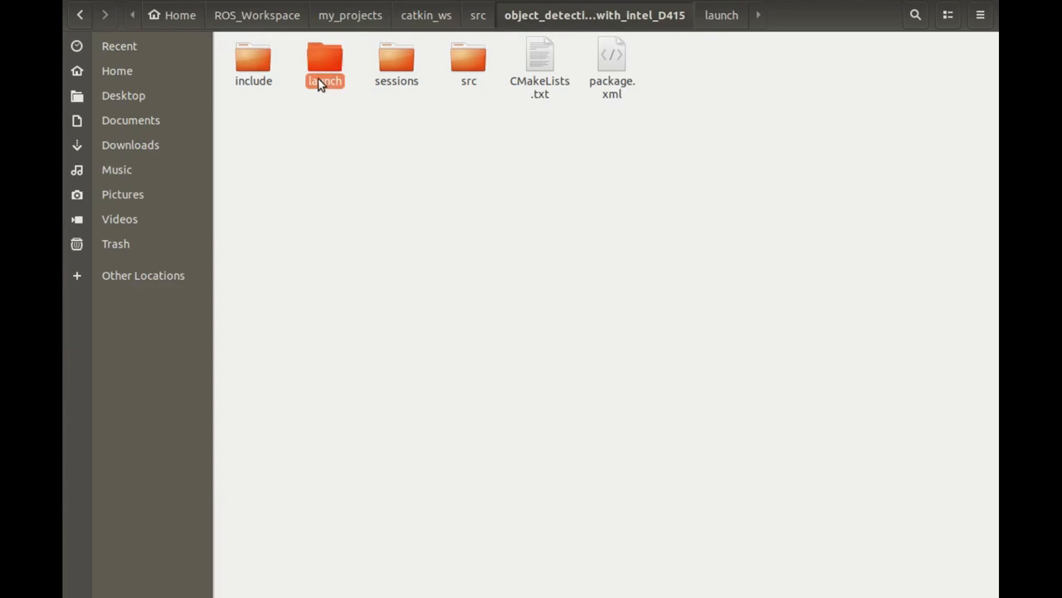
double_click(325, 63)
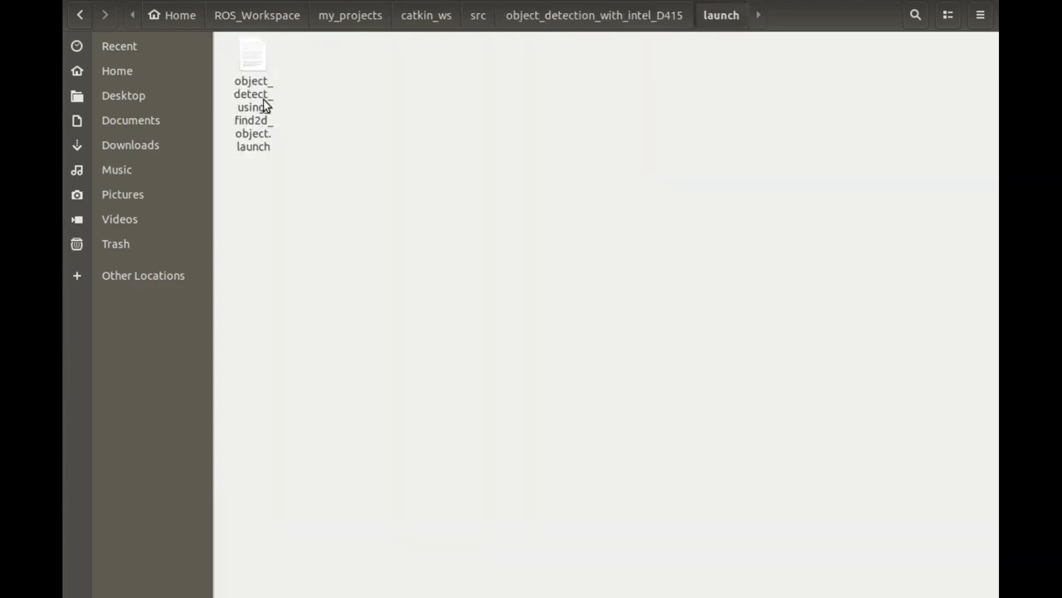
left_click(253, 63)
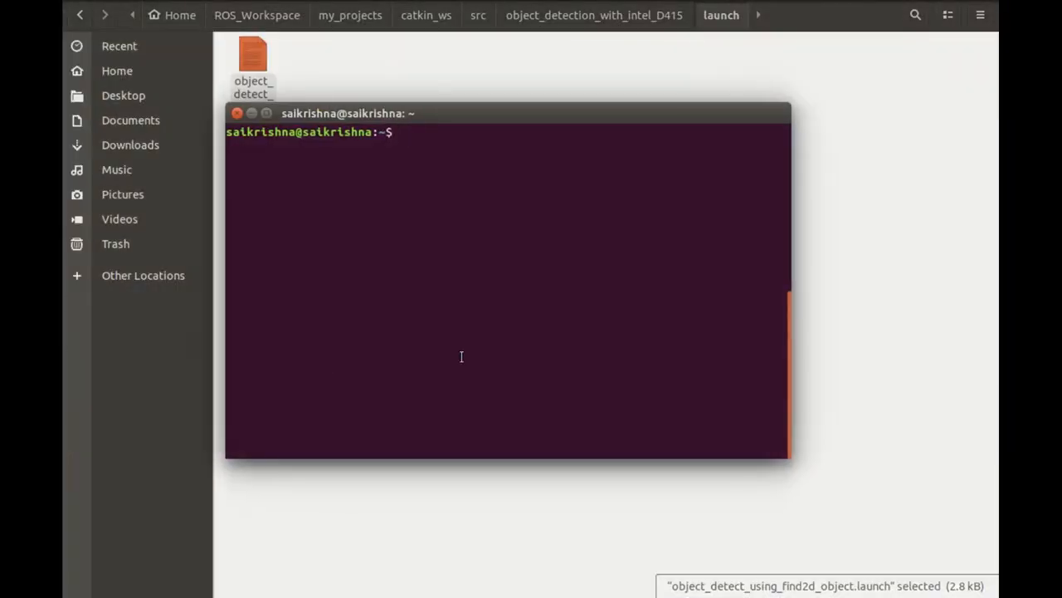
Step: Run roslaunch object_detection_with_intel_D415 object_detect_using_find2d_object.launch
type("rosl")
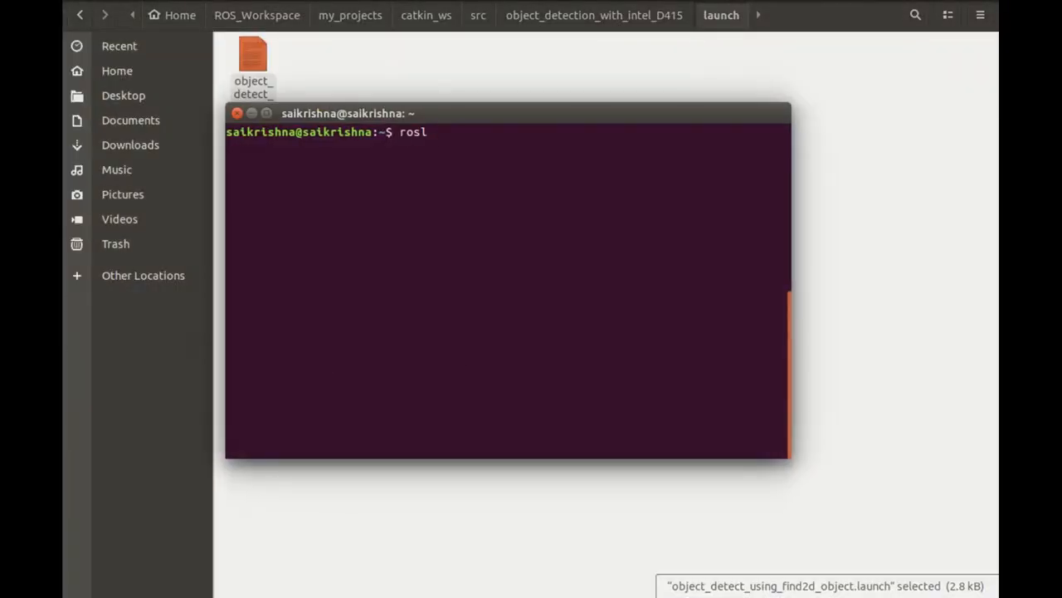
type("aunch")
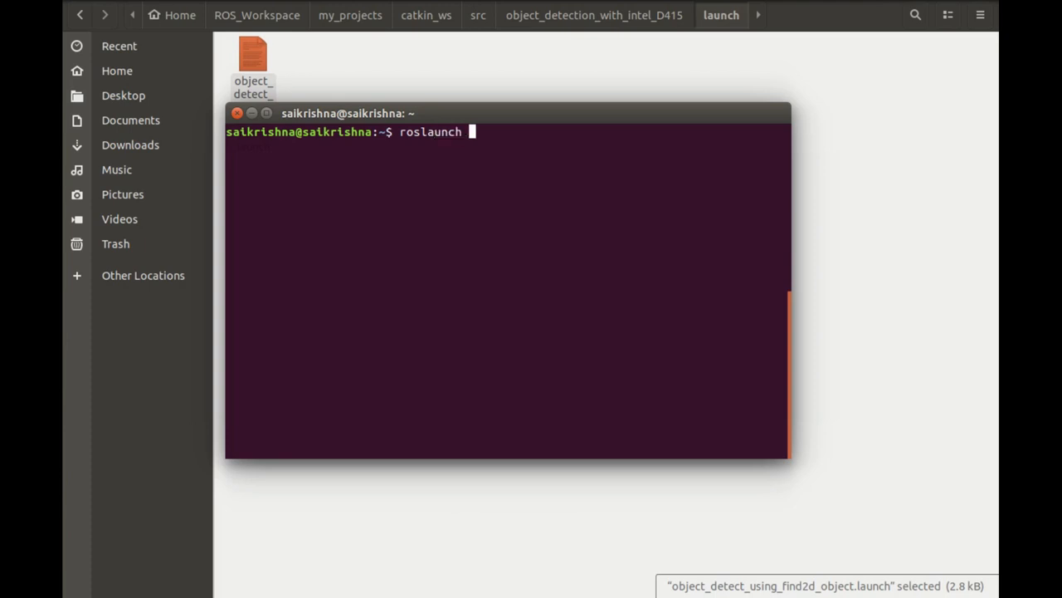
type("object_detection_with_intel_D415")
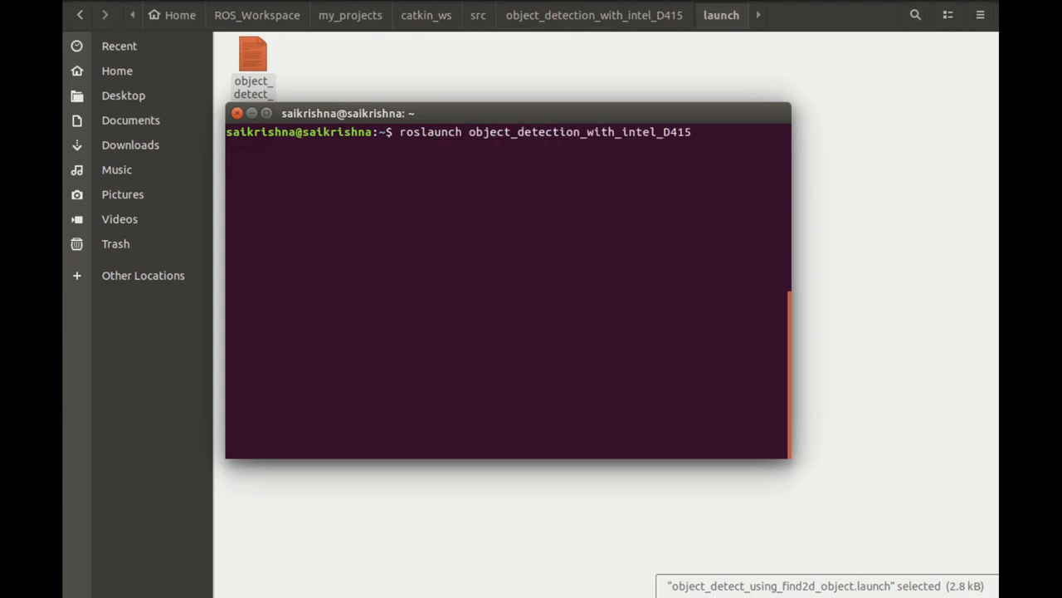
type("object_detect_using_find2d_object.launch")
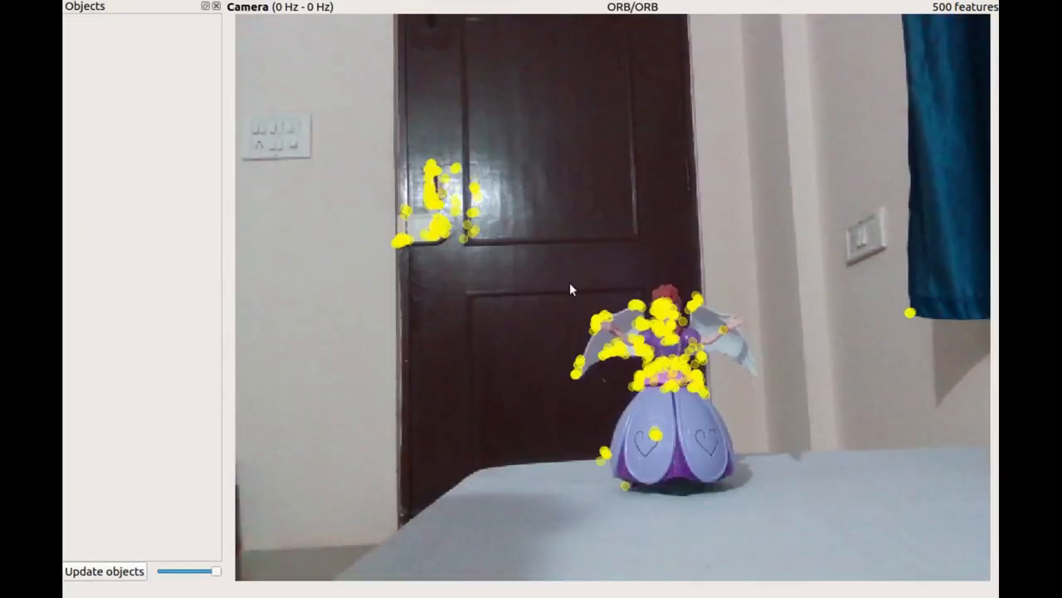
mouse_move(498, 389)
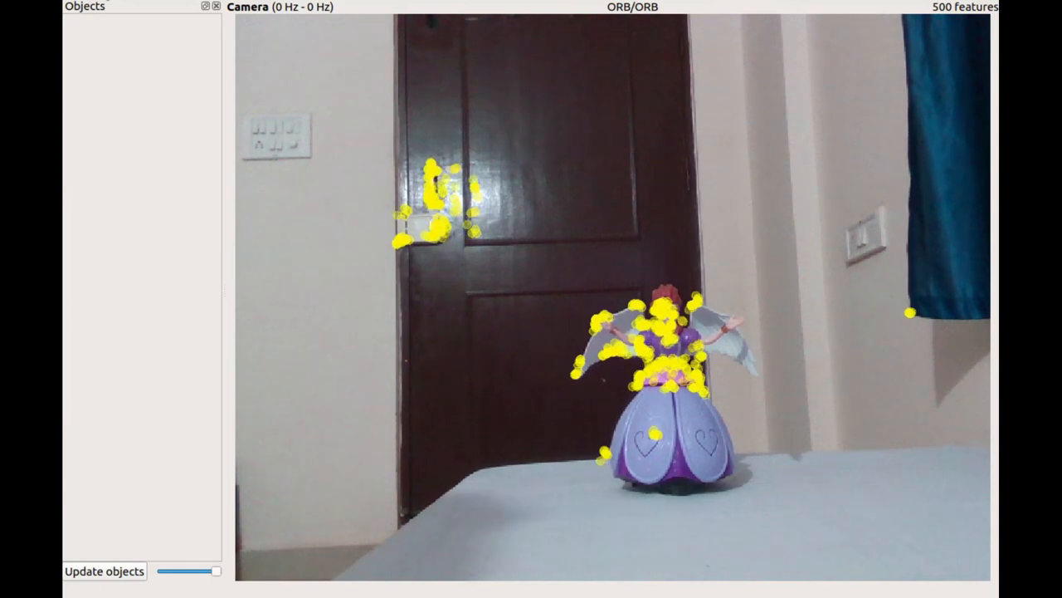
Step: Capture the purple doll from the live scene and register it as a 377-feature object
left_click(80, 7)
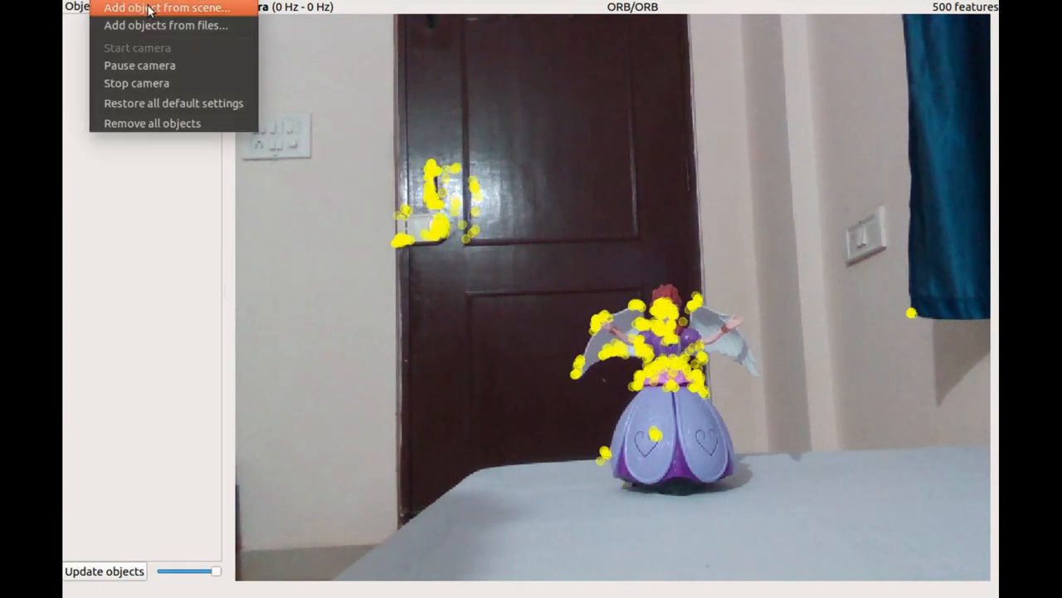
left_click(169, 7)
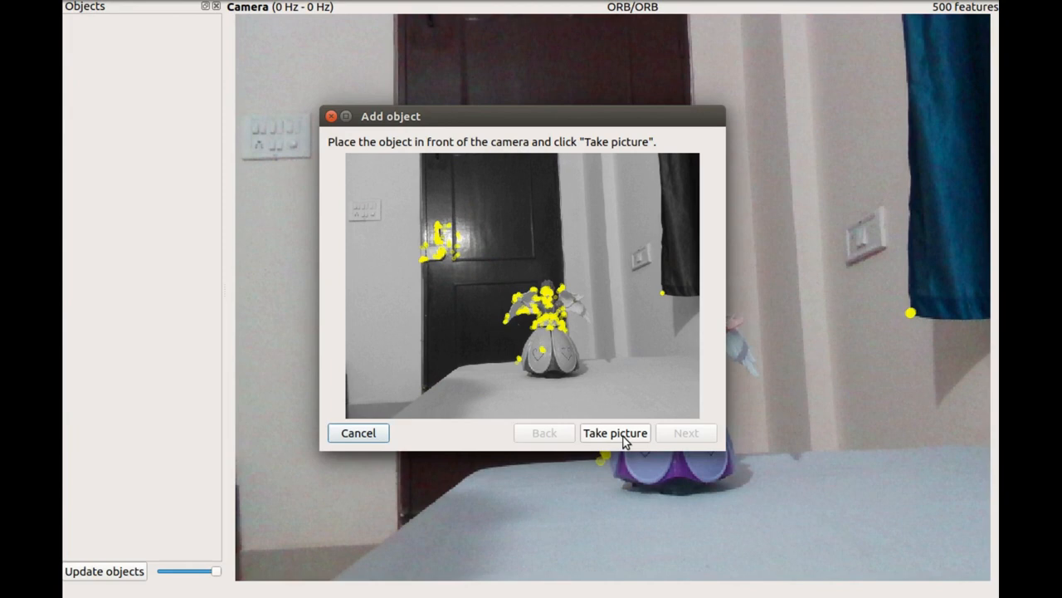
left_click(614, 432)
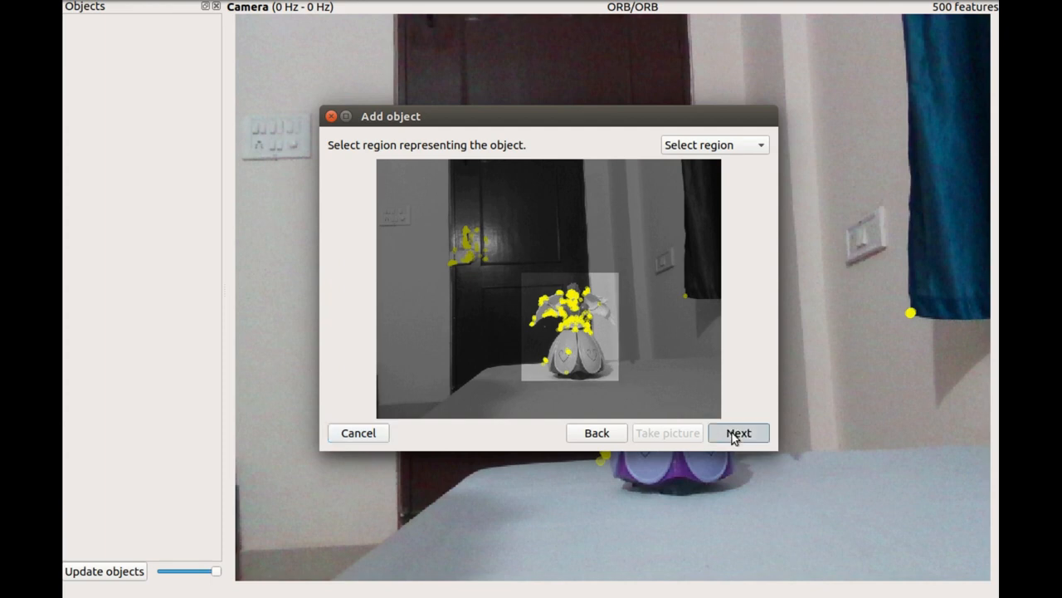
left_click(737, 431)
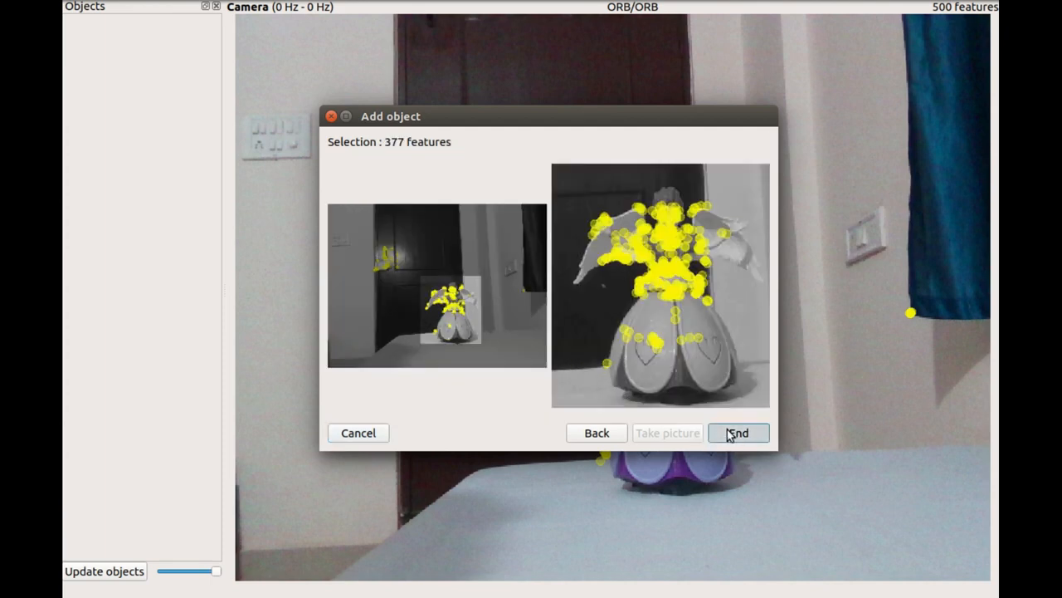
left_click(737, 432)
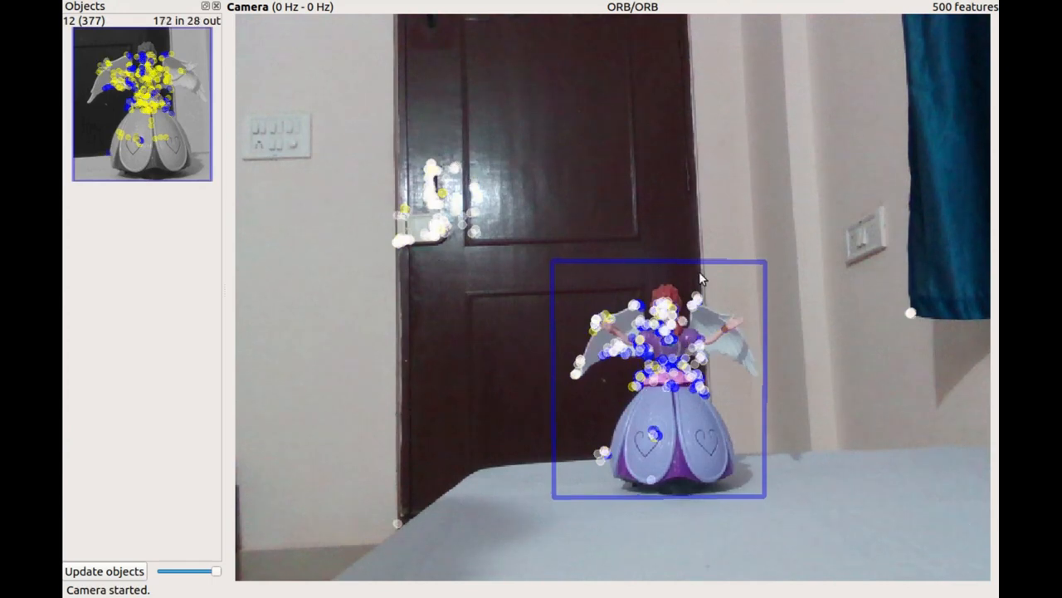
mouse_move(362, 473)
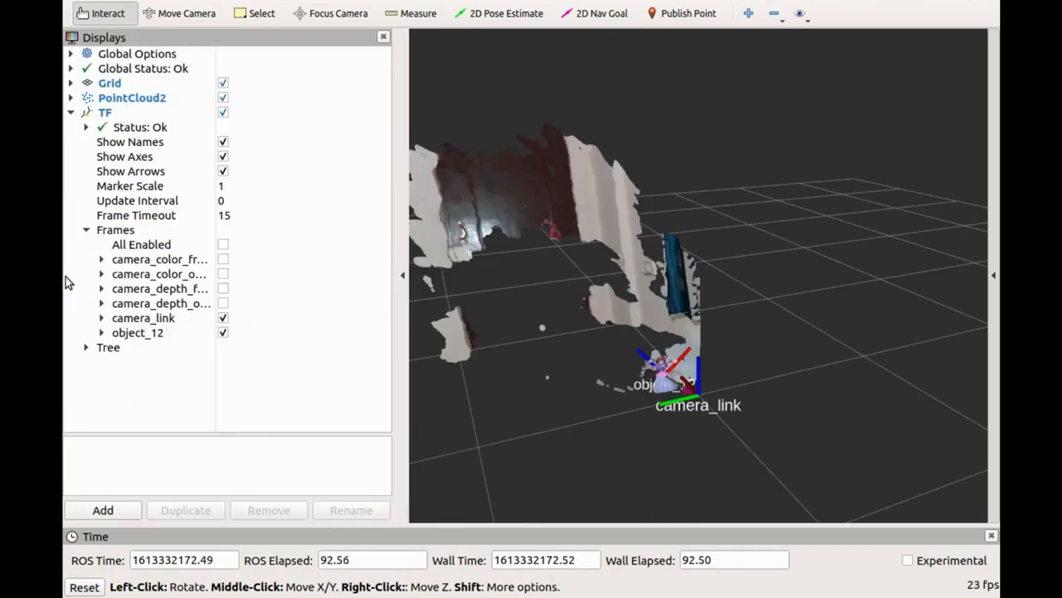
left_click(100, 332)
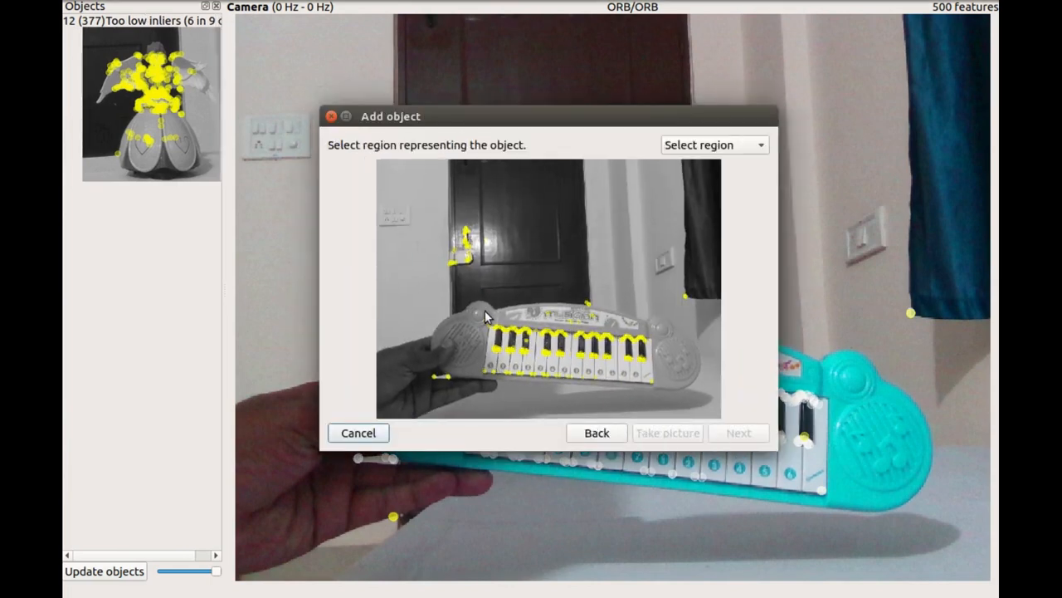
Step: Accept the keyboard region and register the toy keyboard as object 13
left_click(737, 432)
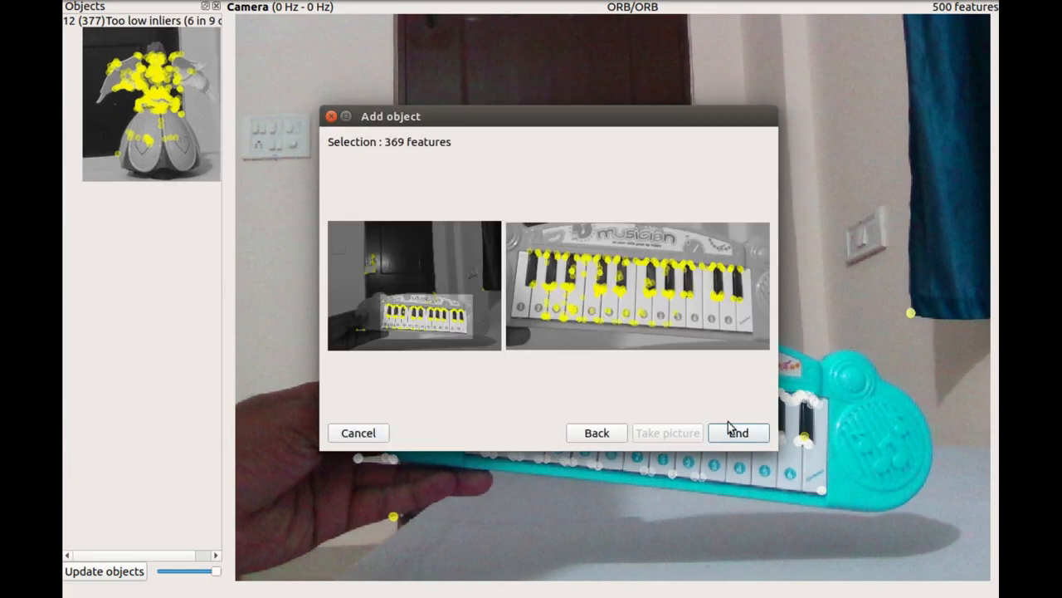
left_click(737, 431)
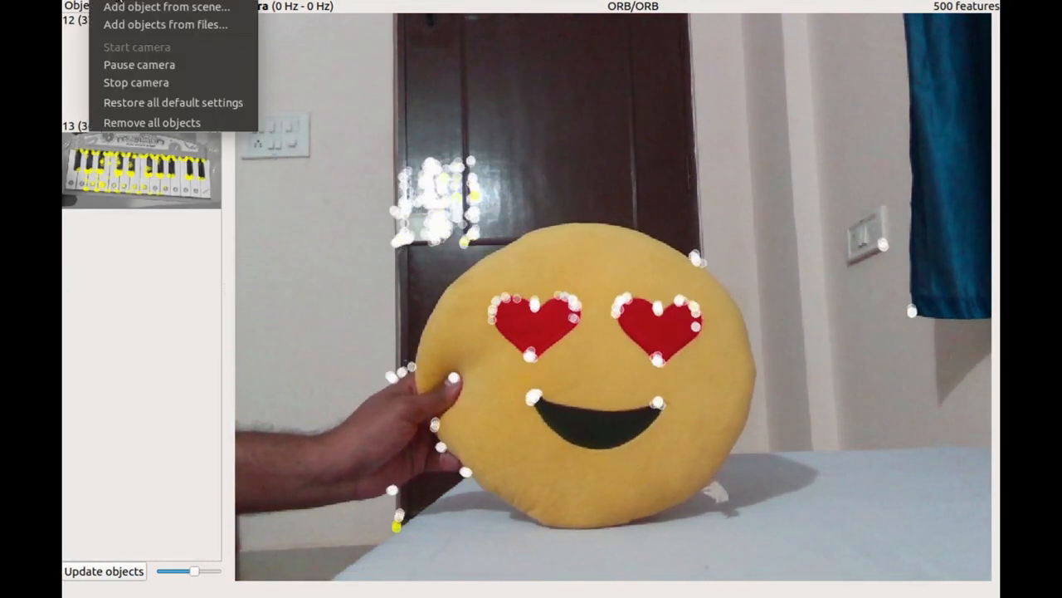
Step: Capture the emoji pillow, outline its face and register it as a 188-feature object
left_click(166, 7)
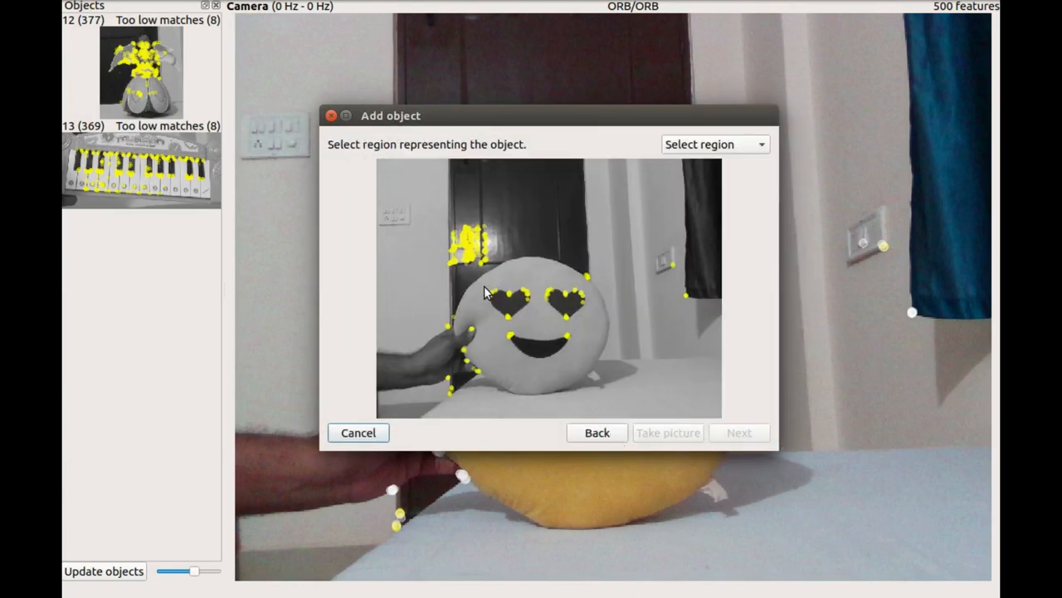
left_click_drag(485, 285, 589, 369)
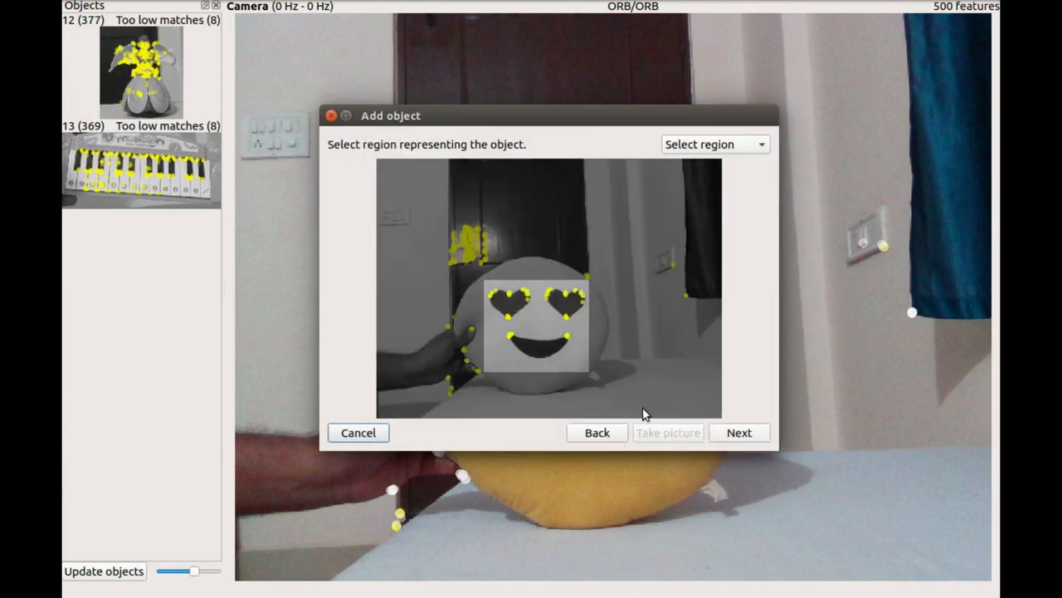
left_click(737, 432)
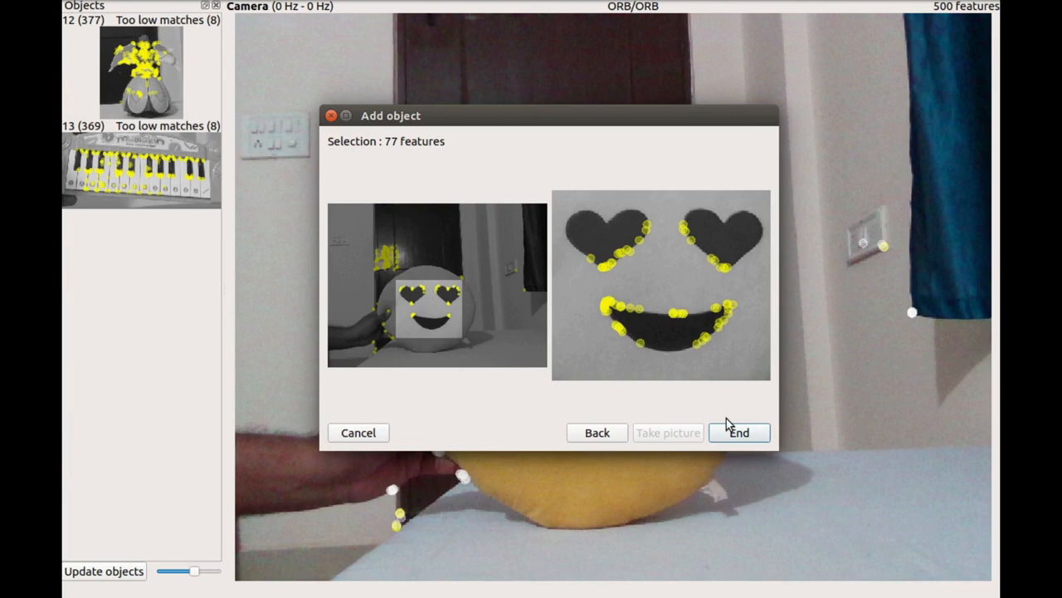
left_click(737, 432)
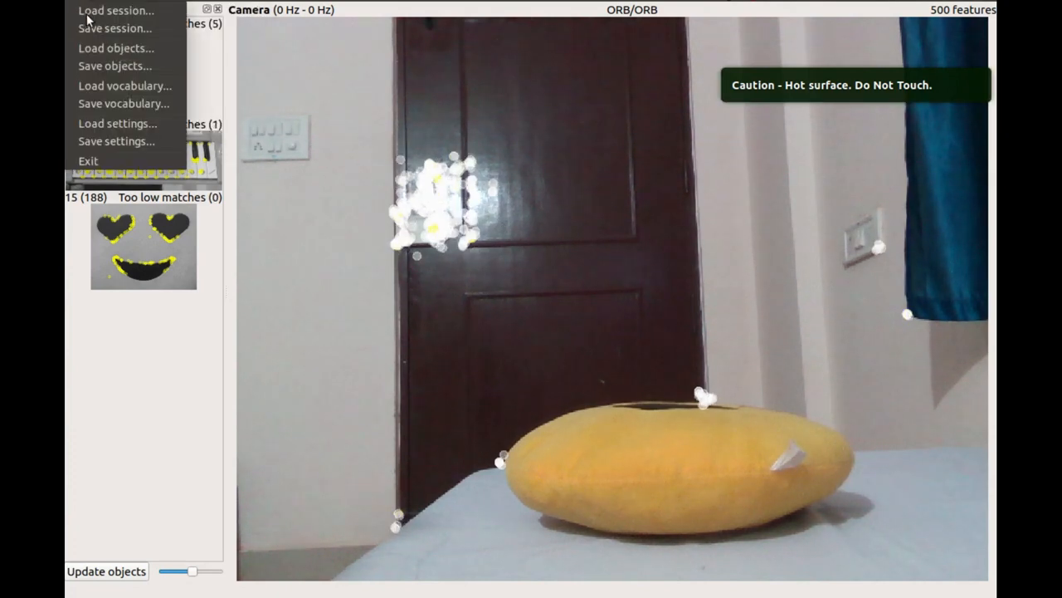
Step: Save the three-object session as session1 in the package's sessions folder
left_click(112, 27)
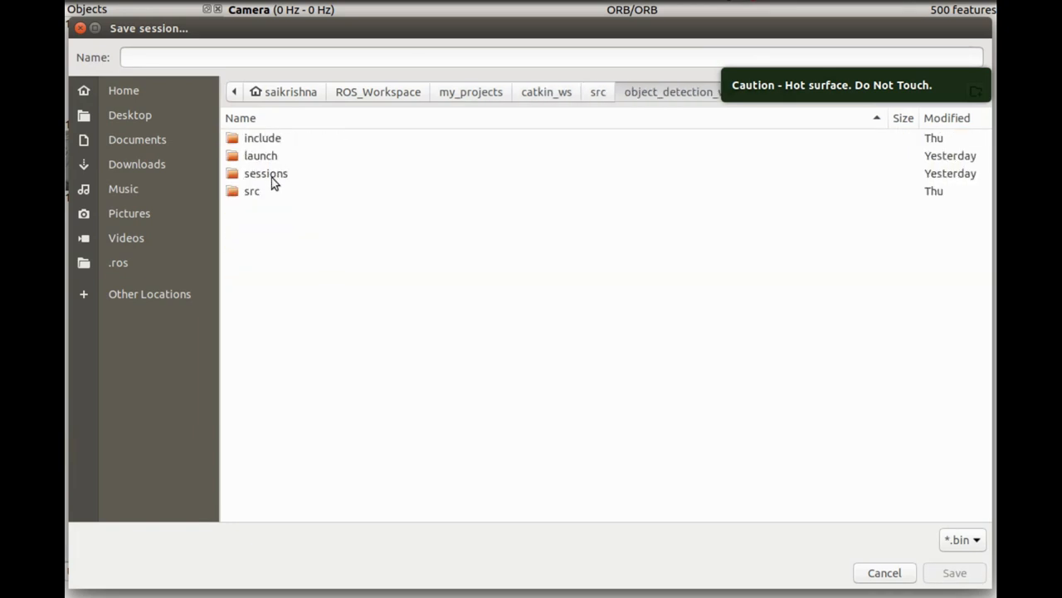
type("session1")
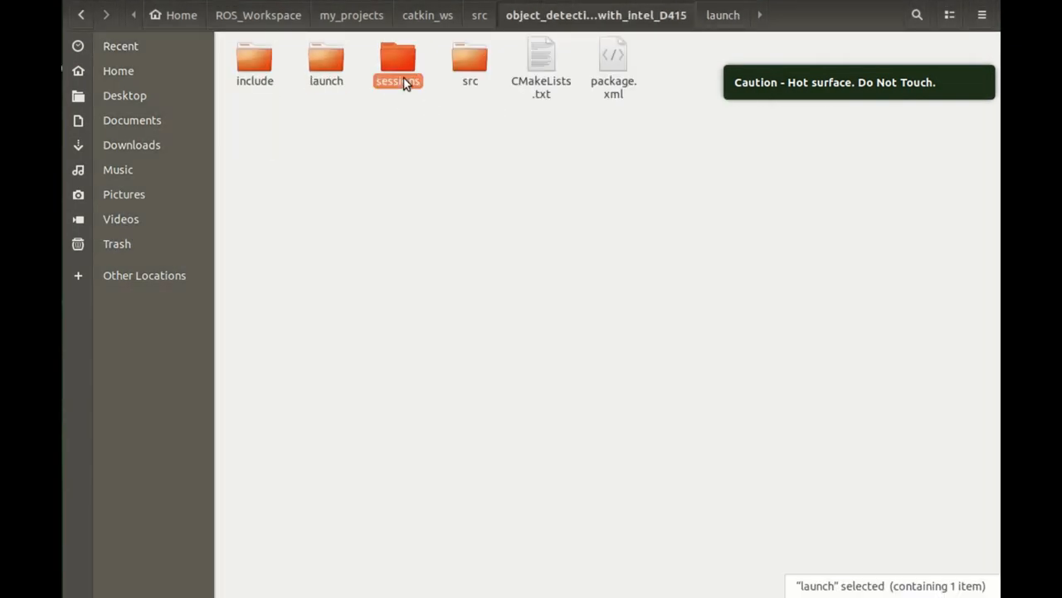
Step: Check session1.bin in the sessions folder, then return to the launch folder
double_click(398, 64)
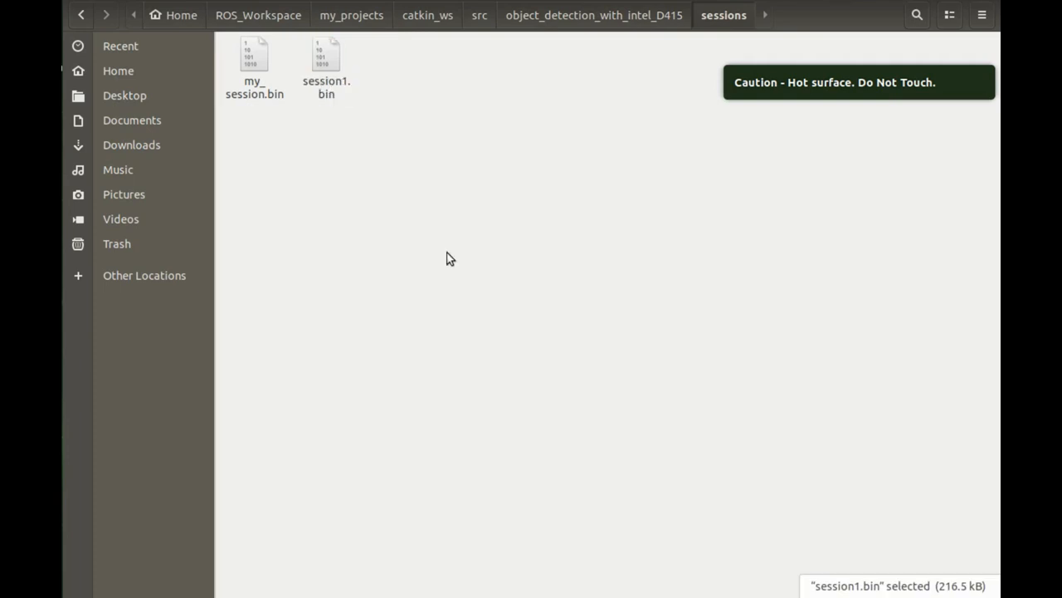
left_click(595, 15)
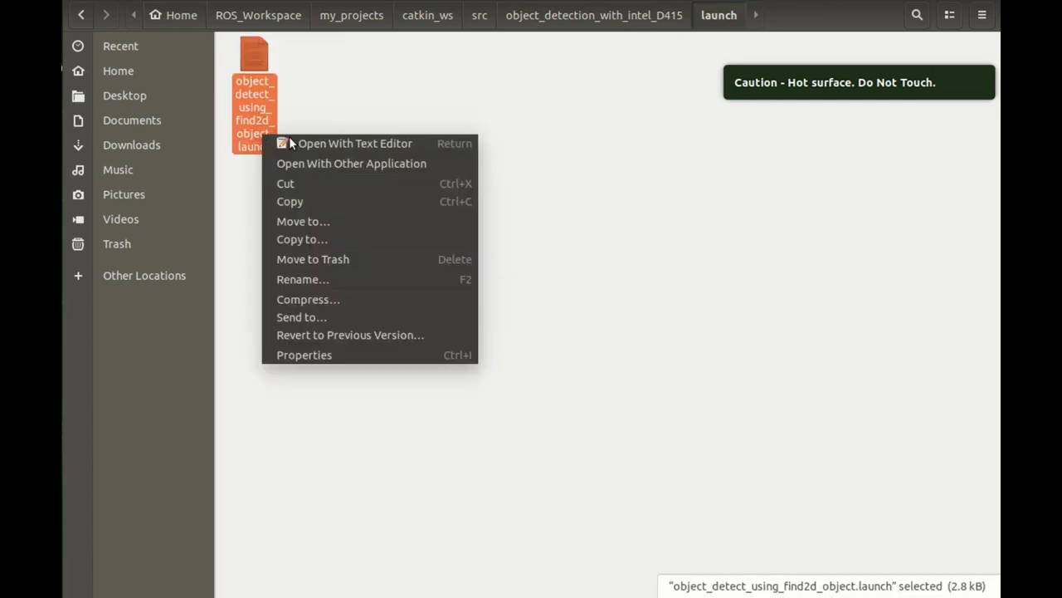
Step: Open the launch file in gedit and review the realsense2_camera include and its args
left_click(355, 143)
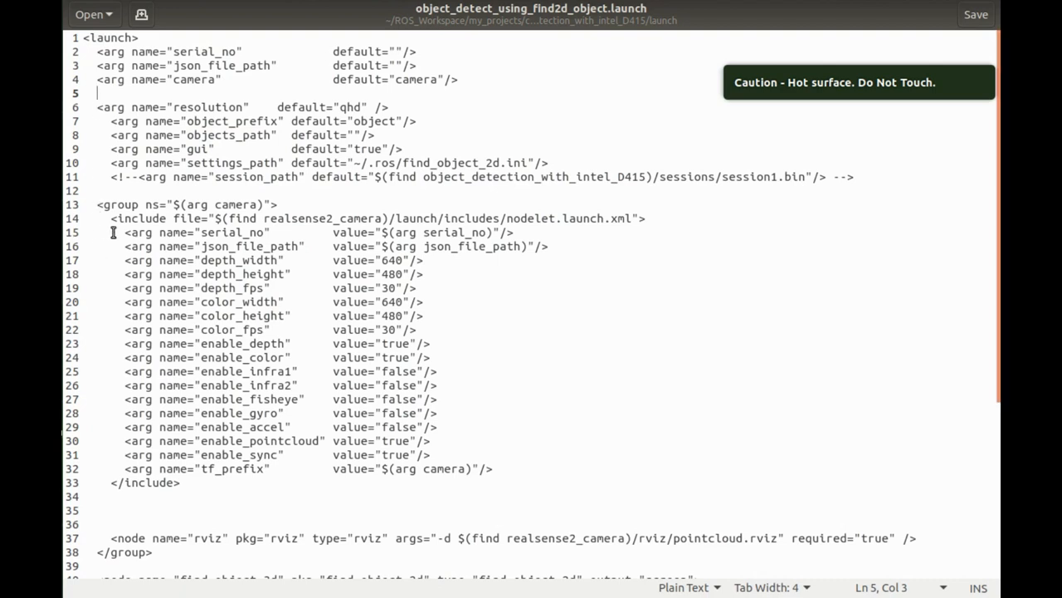
double_click(322, 219)
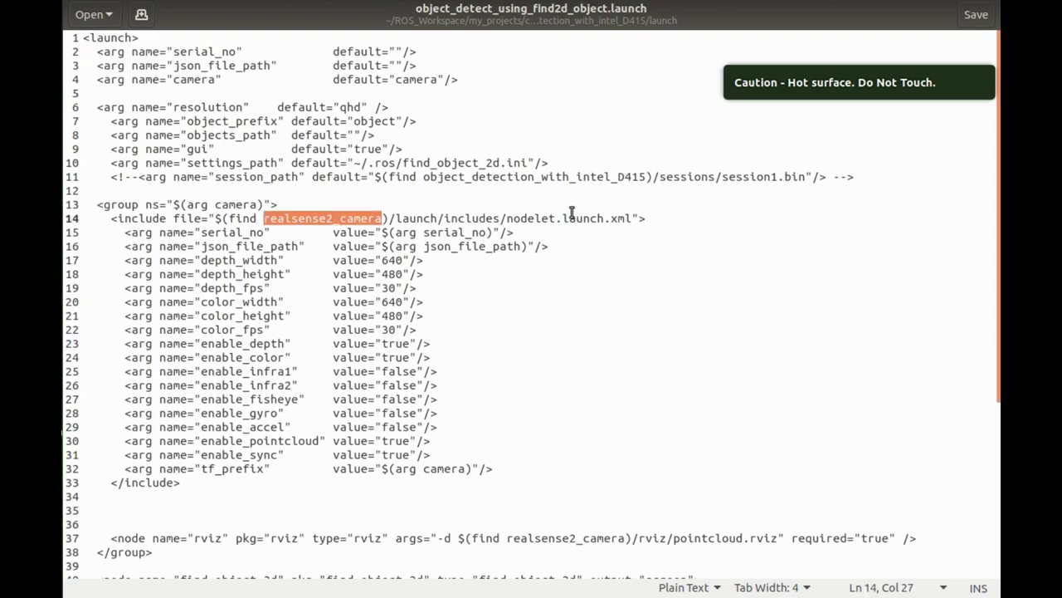
mouse_move(140, 236)
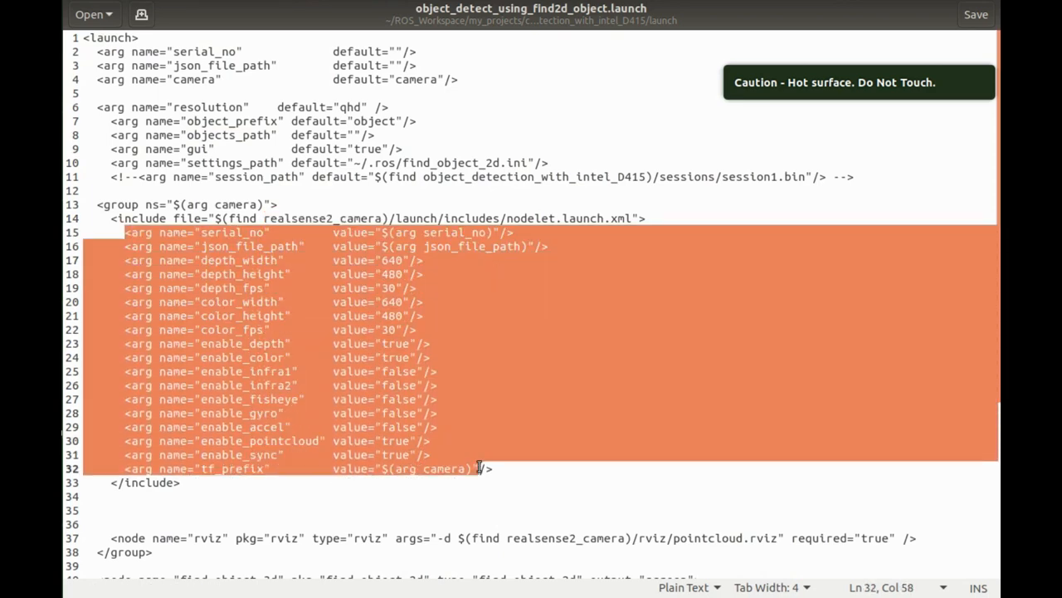
left_click(264, 441)
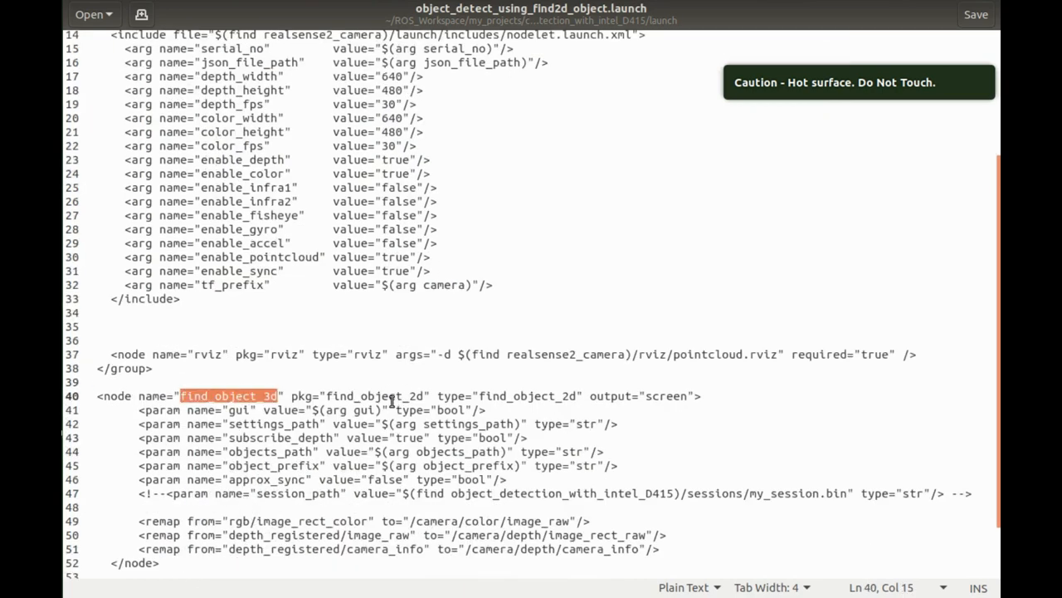
Step: Review the find_object_3d node, its find_object_2d type and subscribe_depth parameter
double_click(375, 395)
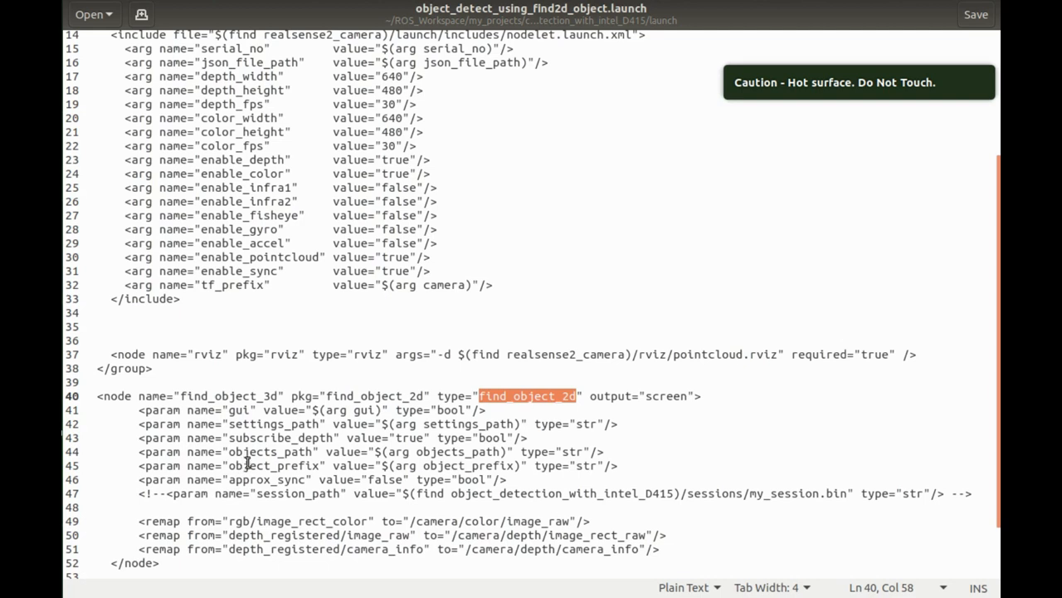
double_click(279, 438)
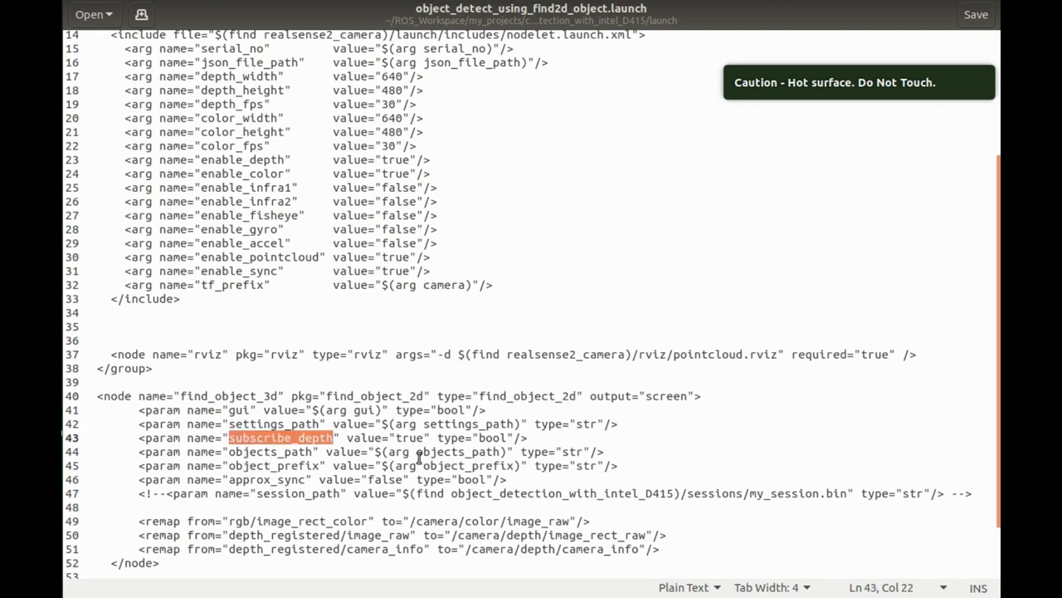
double_click(410, 439)
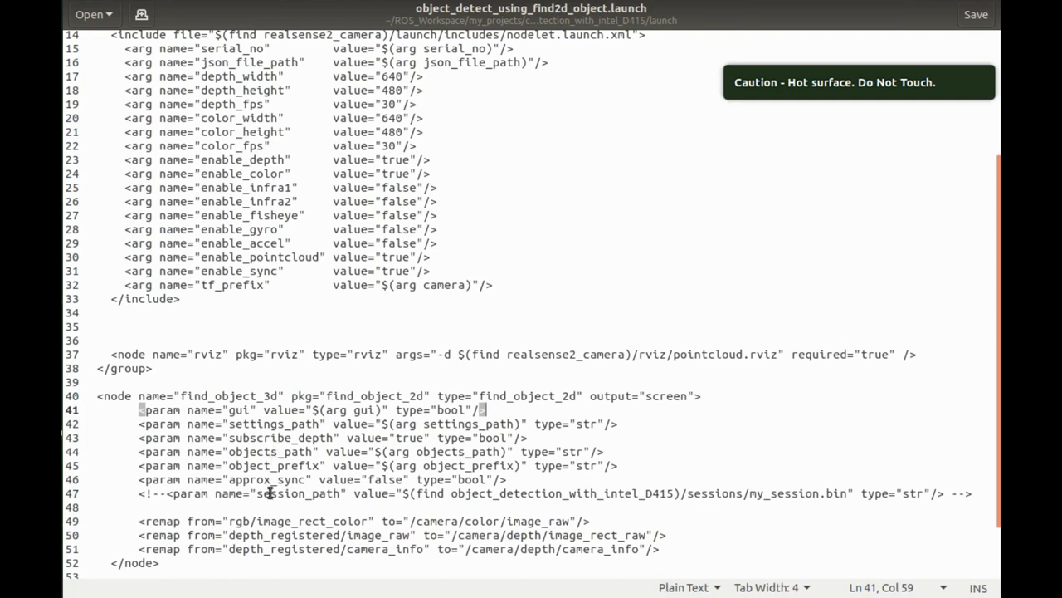
Step: Review the commented-out session_path line referencing session1.bin and the remap lines
left_click(252, 493)
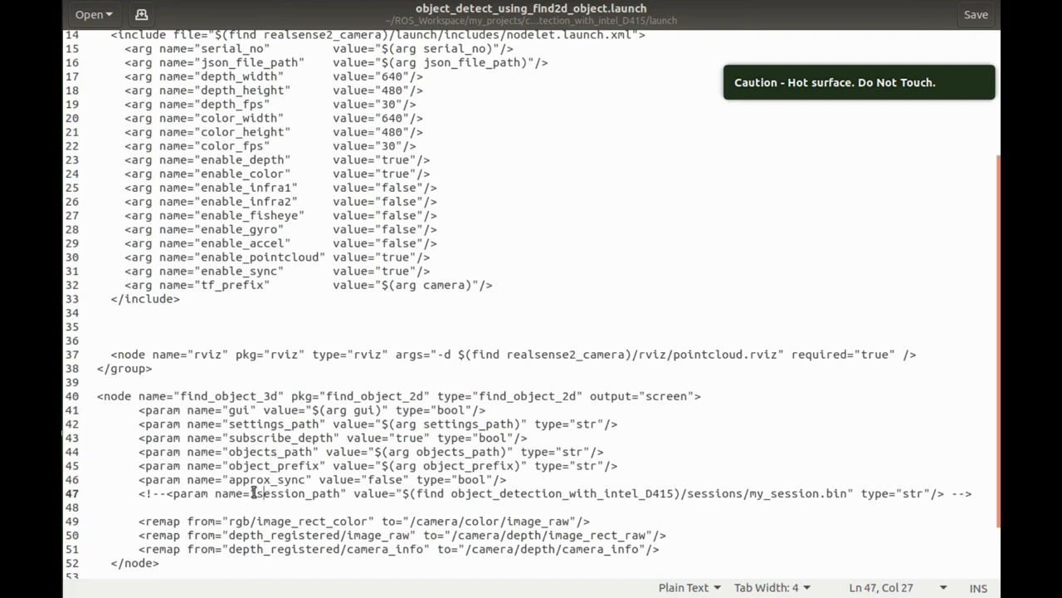
double_click(298, 493)
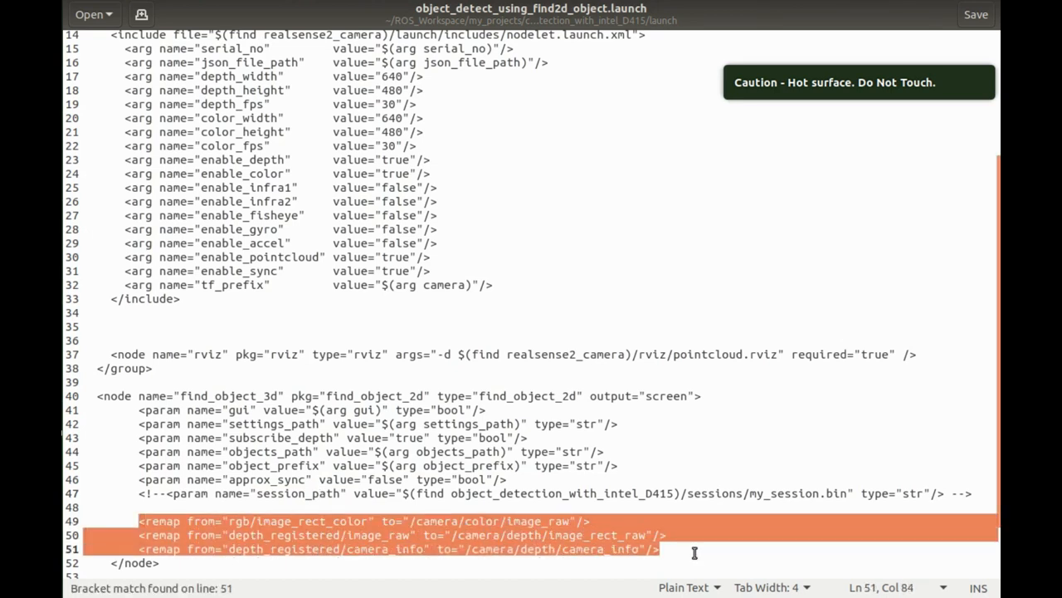
left_click(661, 548)
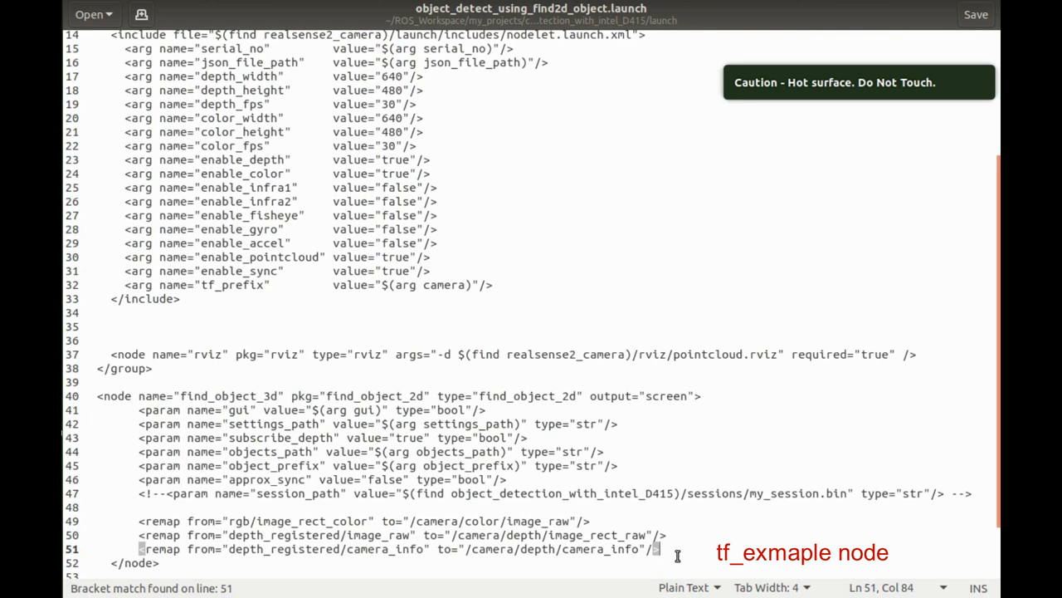
left_click(172, 493)
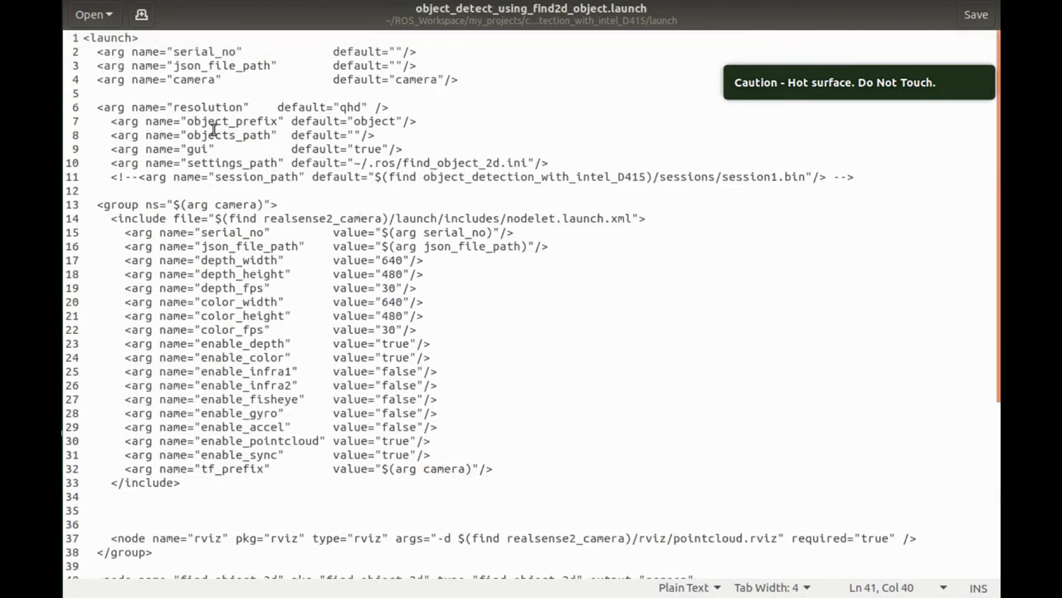
double_click(368, 149)
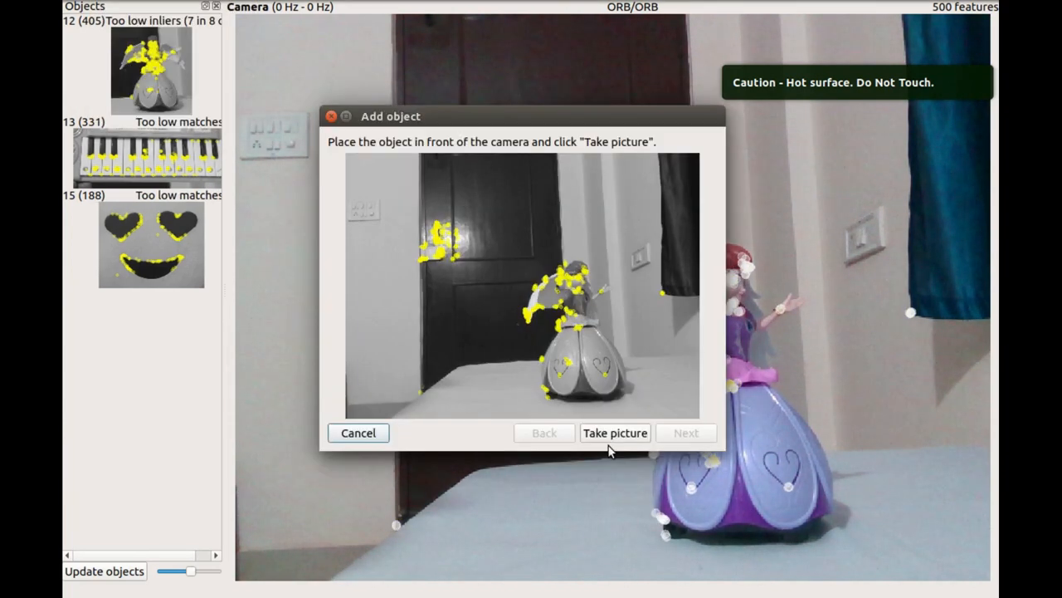
Step: Review the figurine's 455 features and register it as object 16
left_click(615, 431)
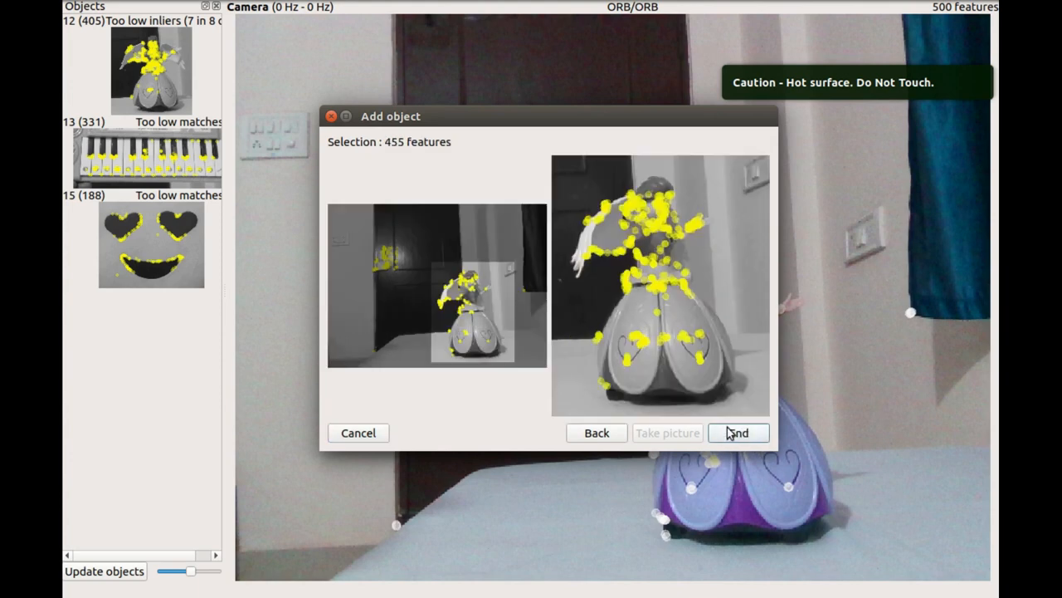
left_click(737, 432)
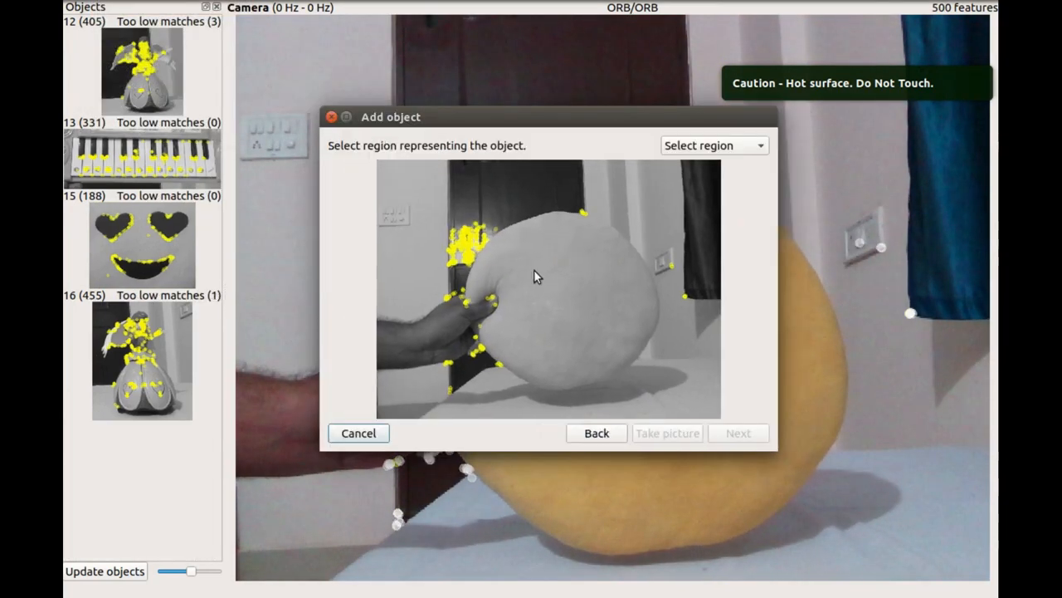
Step: Select a region on the round cushion and add it, yielding only 6 features
left_click_drag(516, 239, 620, 362)
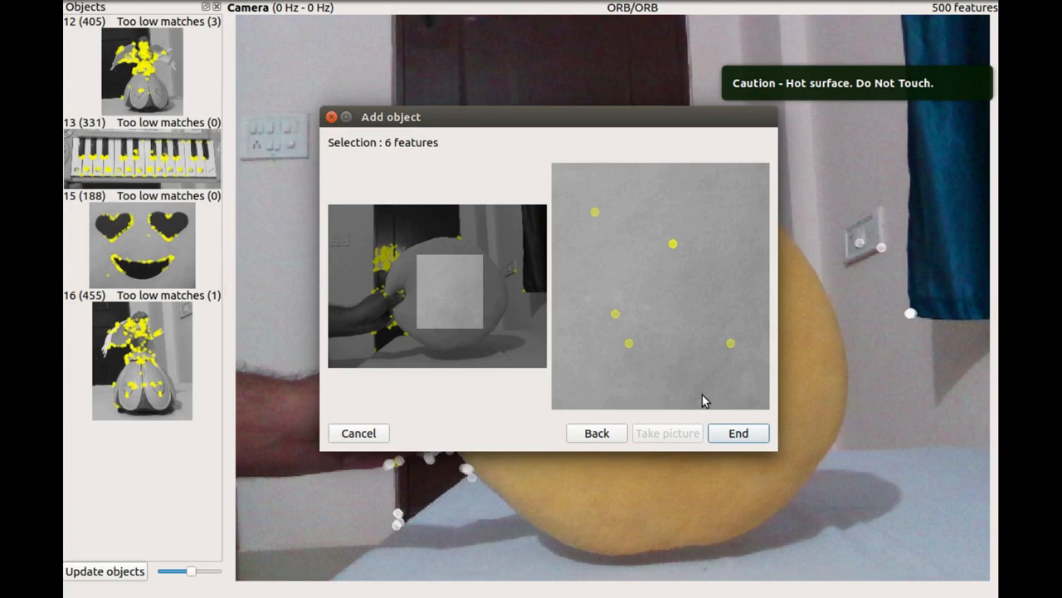
left_click(596, 431)
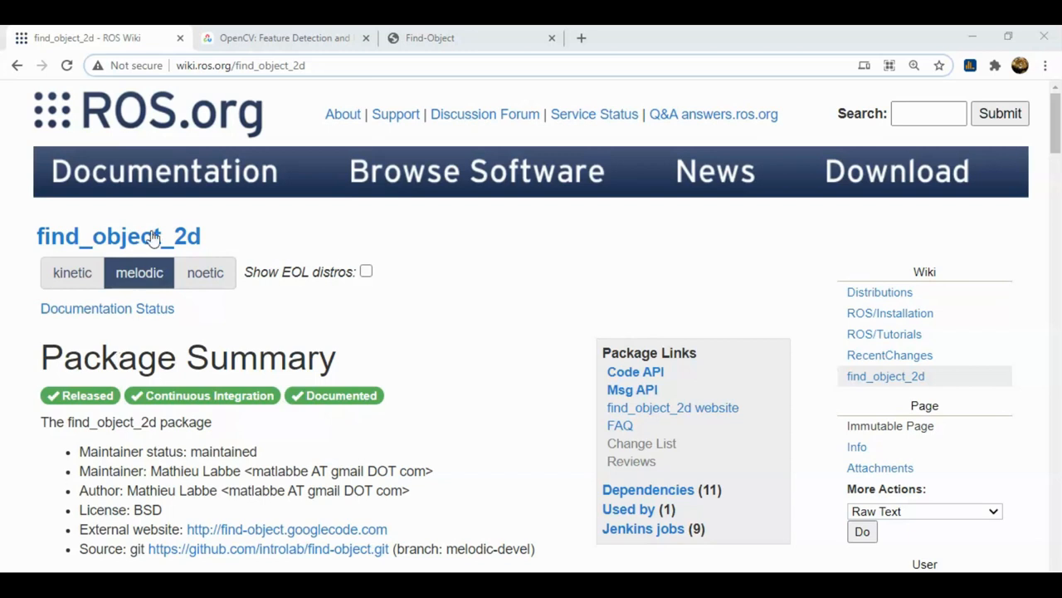
mouse_move(136, 249)
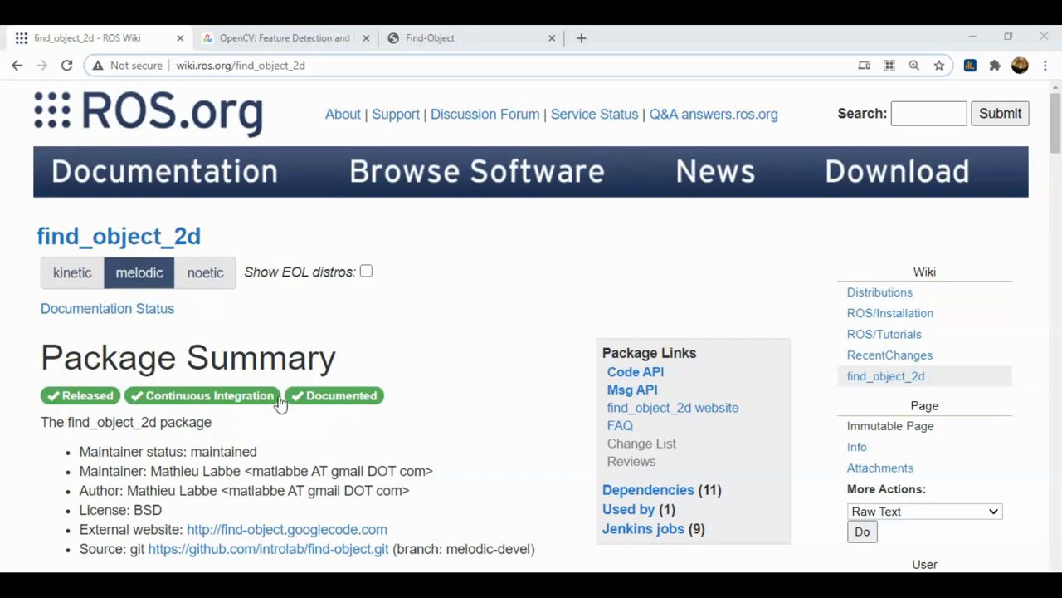
Step: Scroll down the find_object_2d wiki page's Package Summary
scroll("down", 3)
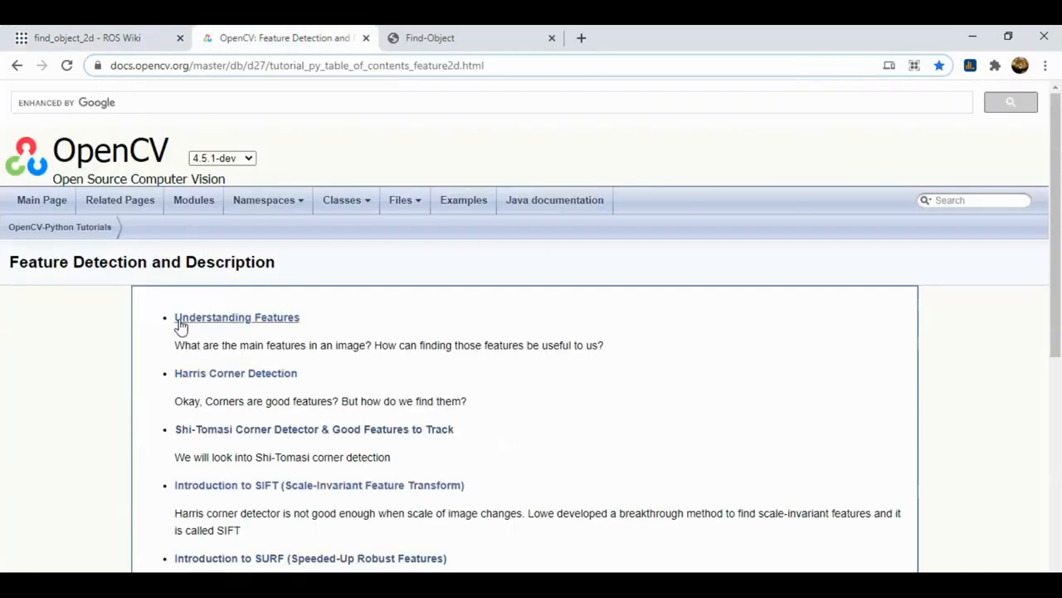
Step: Go into the Understanding Features tutorial and read down to the corners-as-features examples
left_click(236, 317)
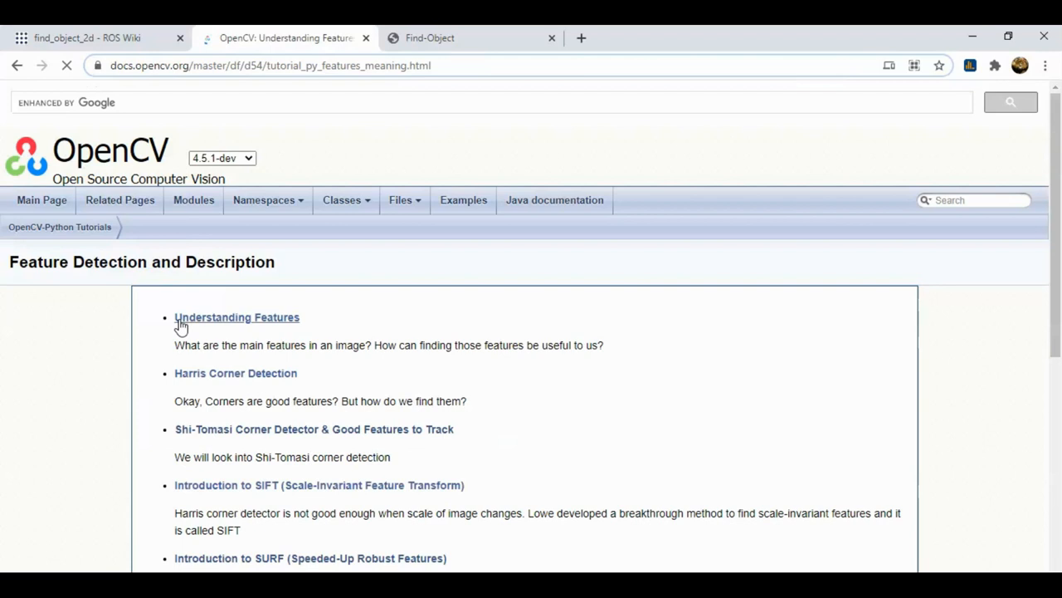
left_click(236, 317)
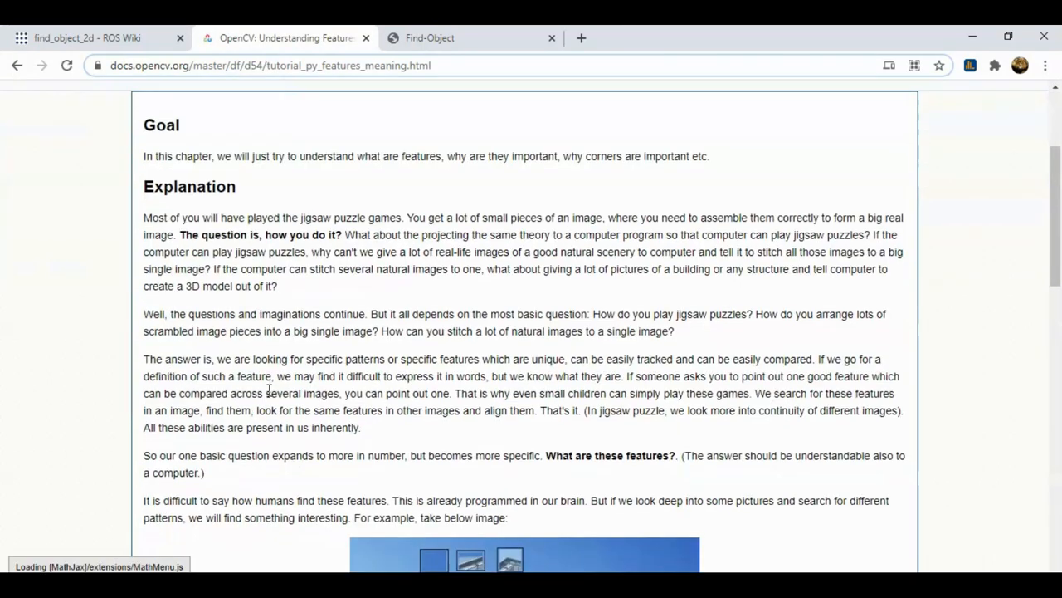
scroll("down", 3)
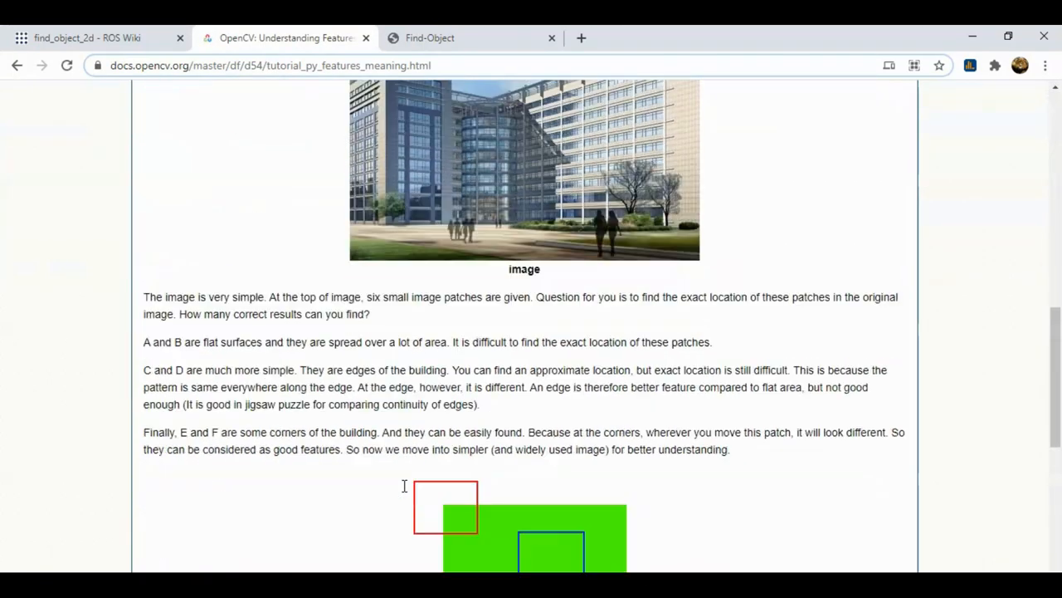
scroll("down", 3)
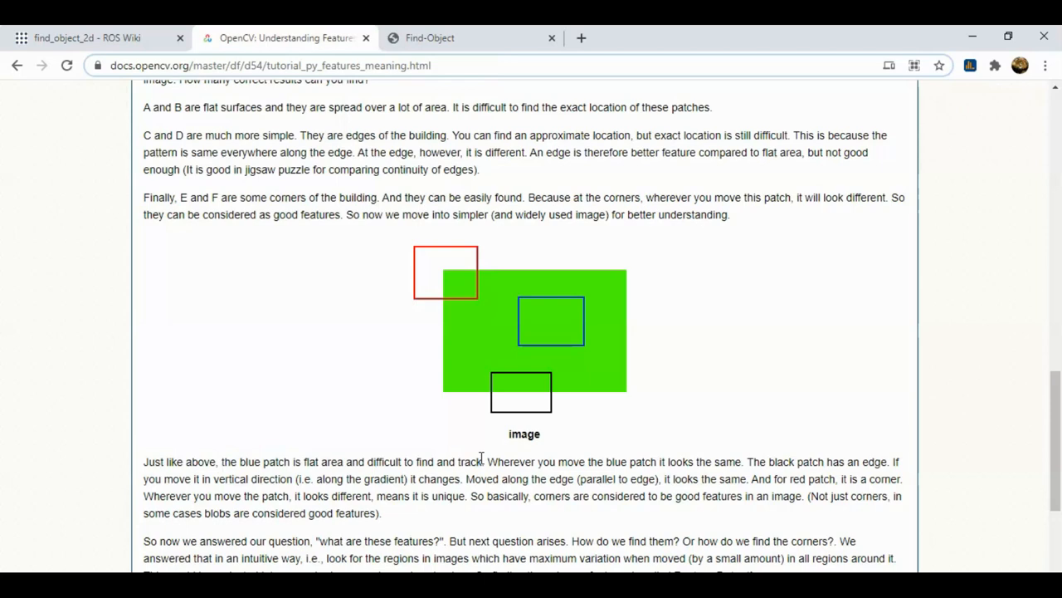
mouse_move(460, 81)
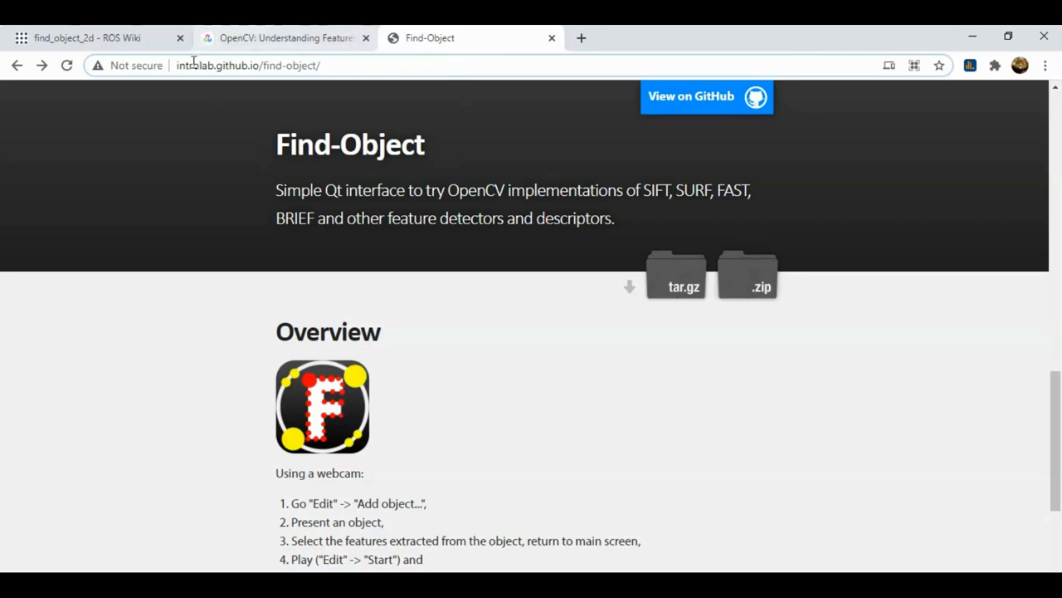
Step: Scroll through the Find-Object page's Screenshots and License sections, then head to a new site
scroll("down", 3)
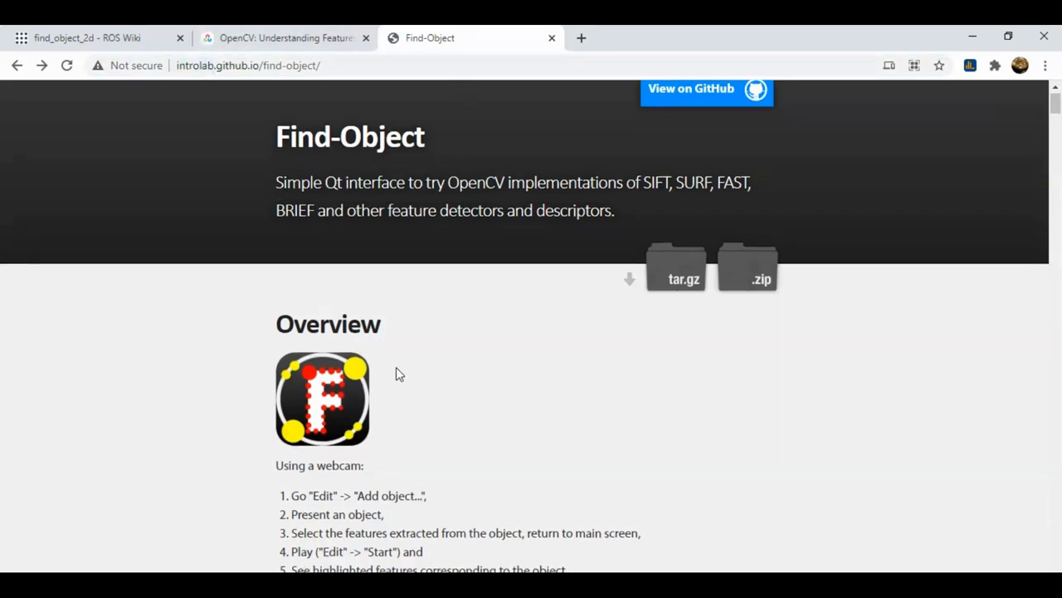
scroll("down", 3)
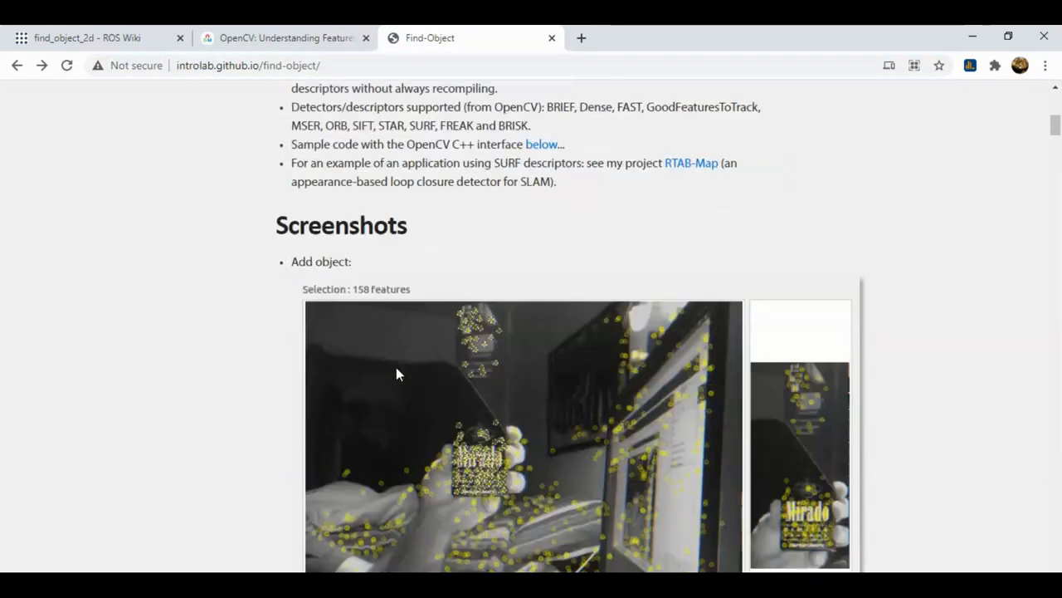
scroll("down", 3)
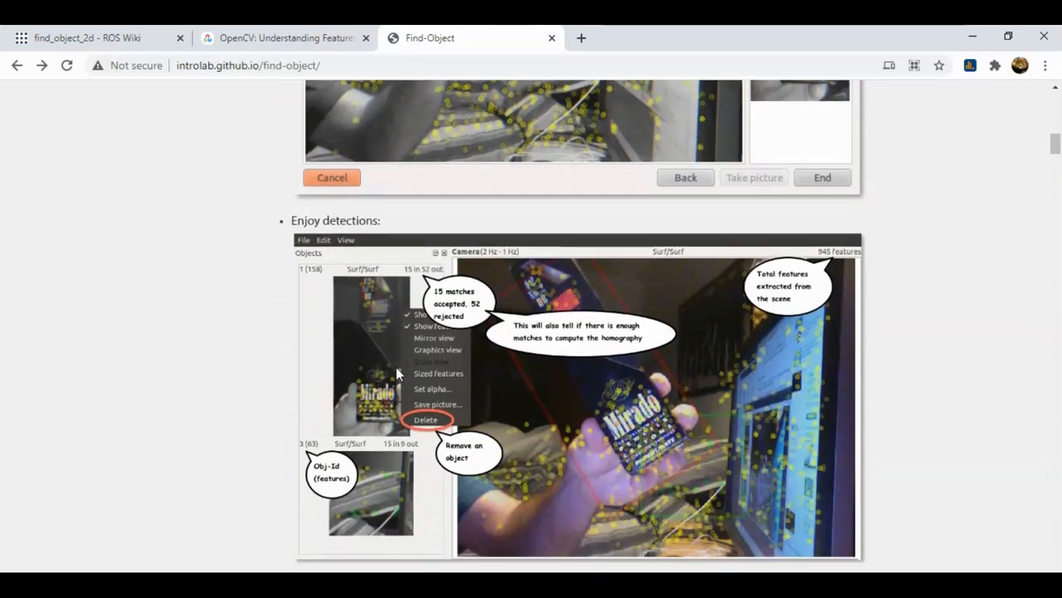
scroll("down", 3)
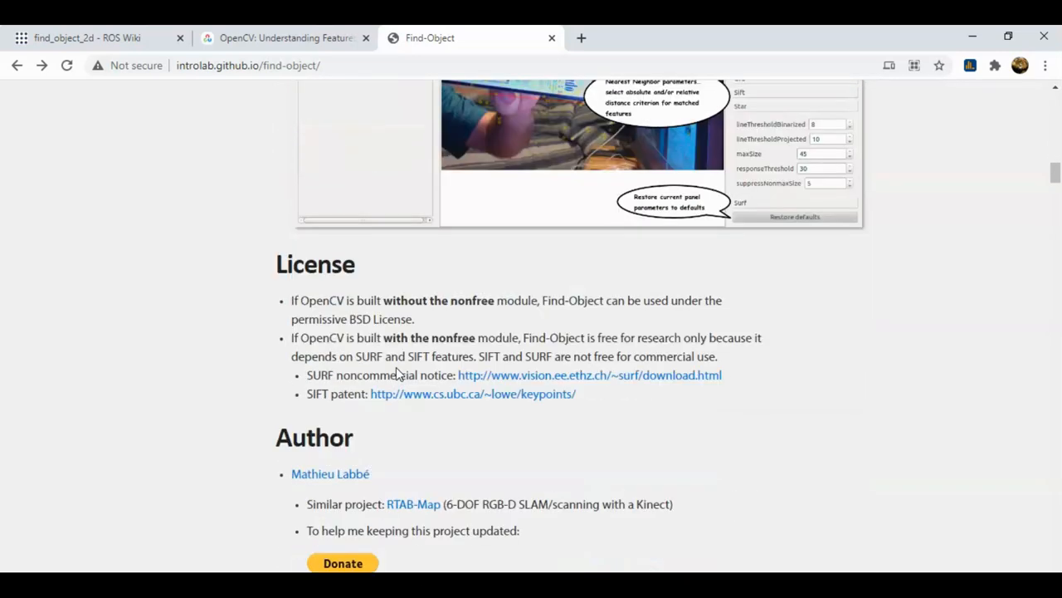
scroll("down", 3)
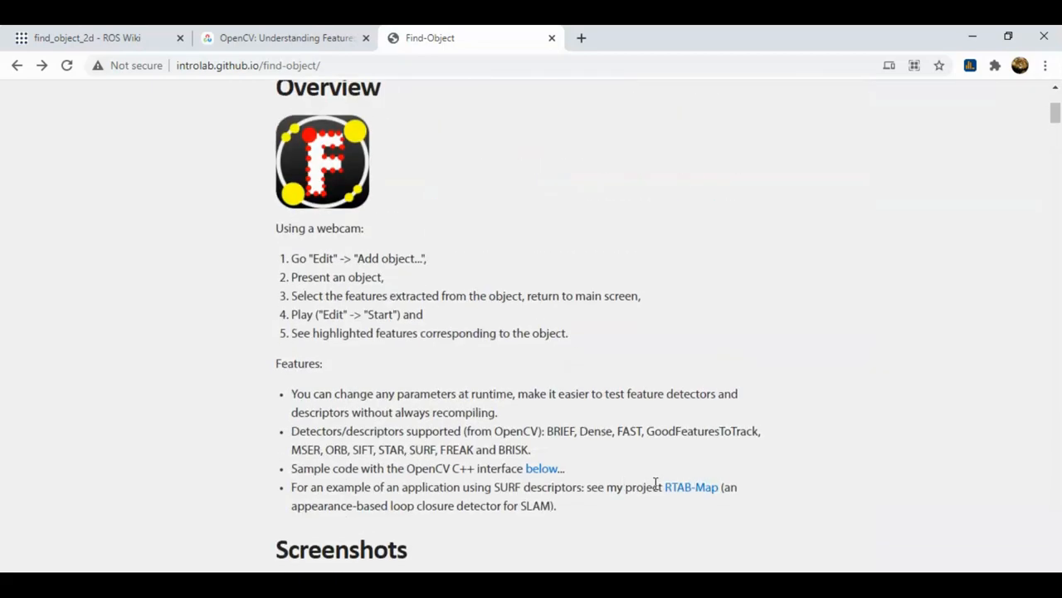
double_click(691, 486)
type("www.ros")
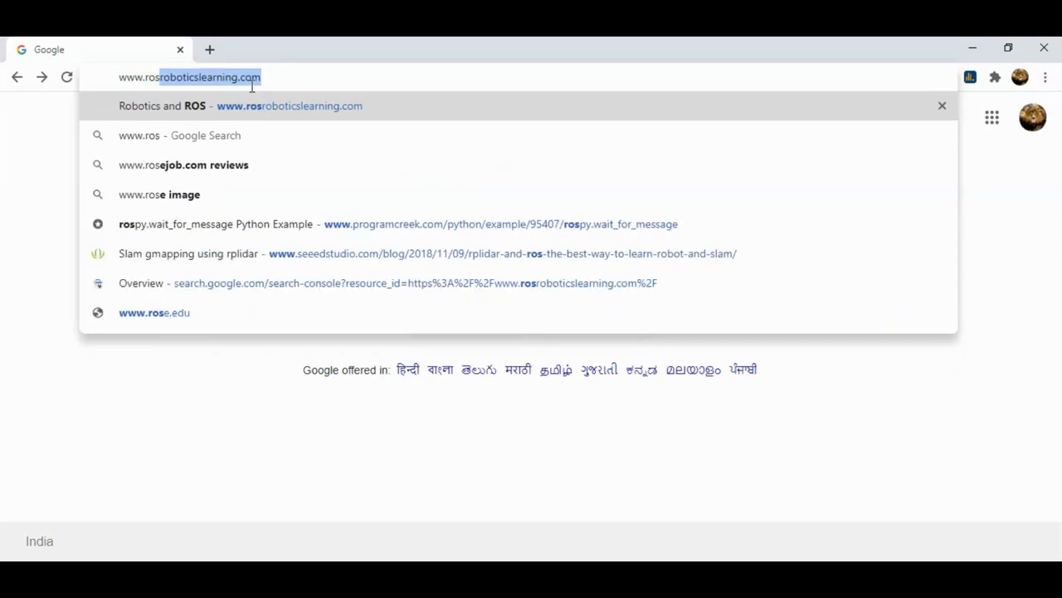
Step: Load rosroboticslearning.com and scroll to its ROS and advanced robotics topic lists
left_click(289, 107)
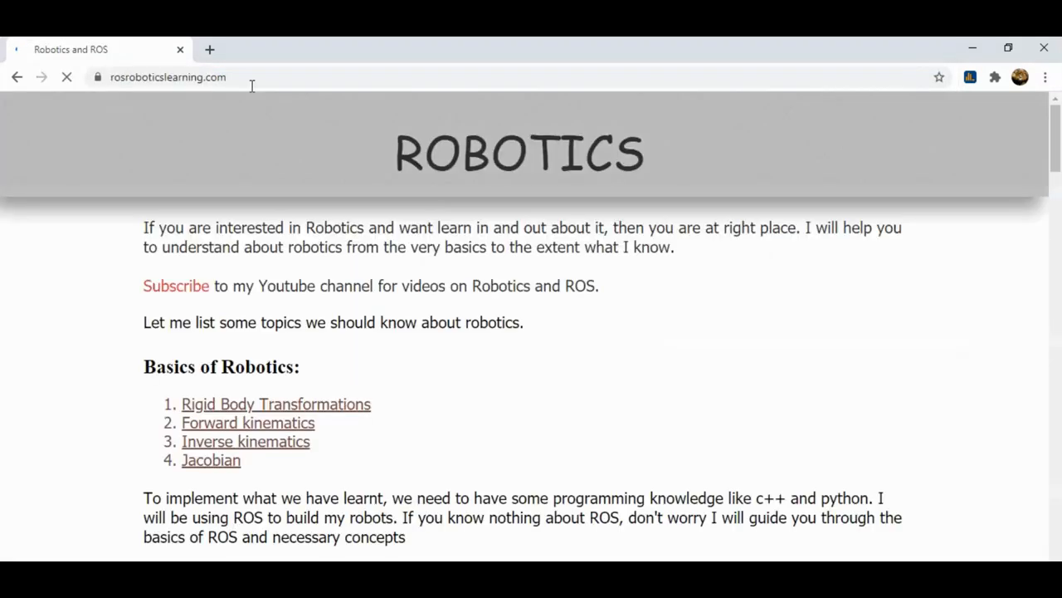
scroll("down", 3)
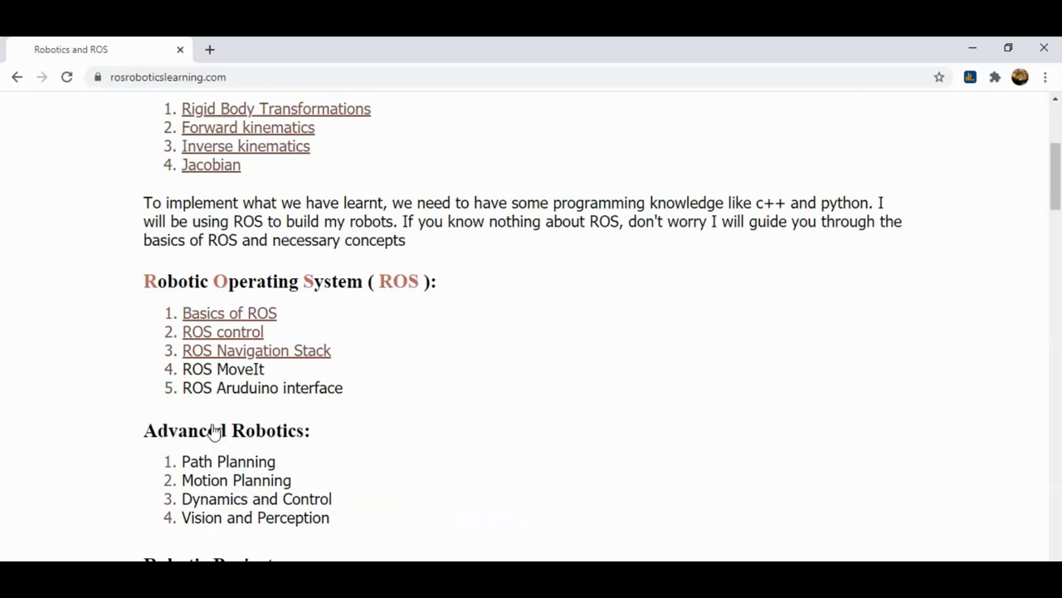